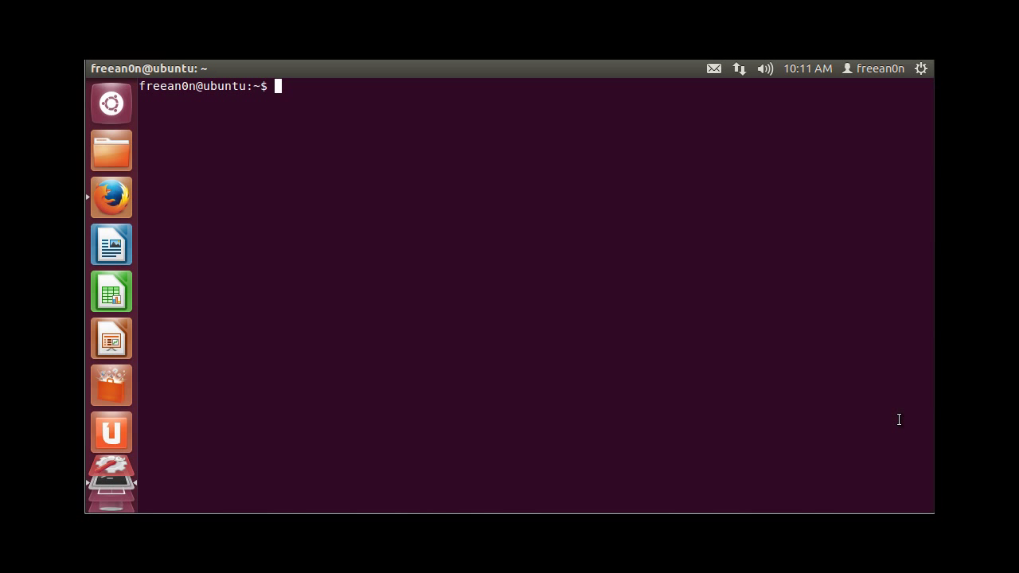
pyautogui.moveTo(822, 365)
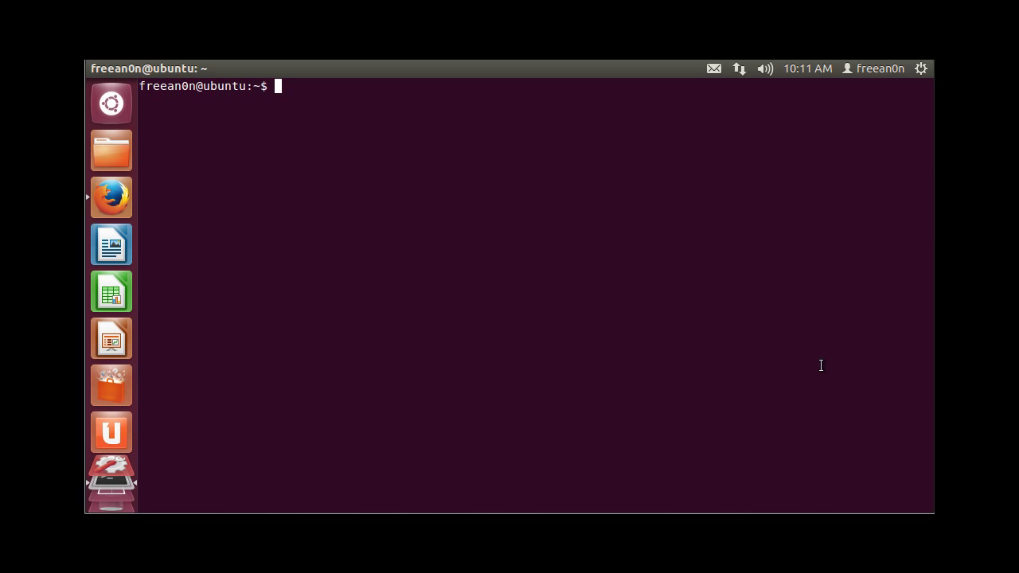
pyautogui.moveTo(111, 197)
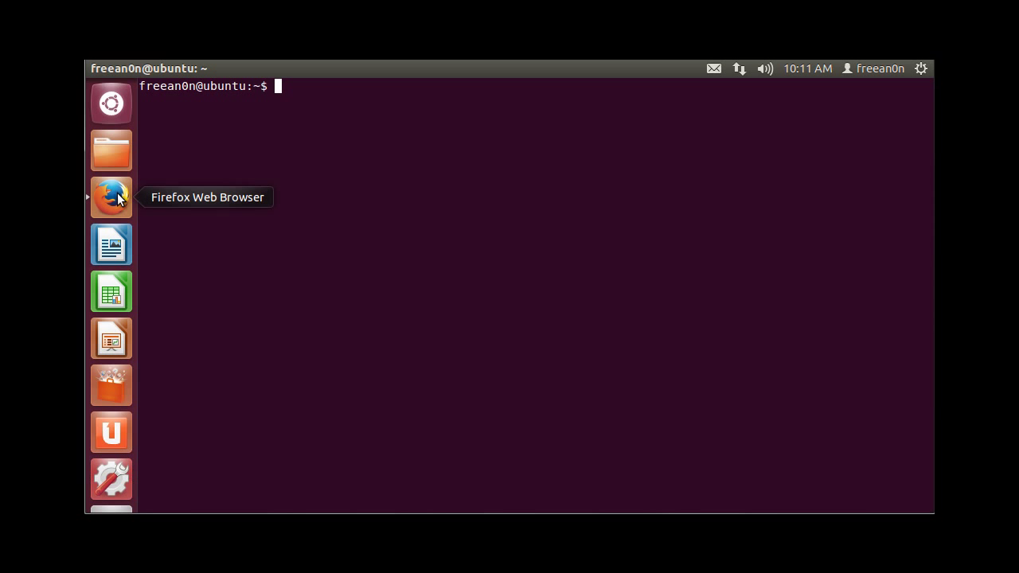
# In Firefox, reach nginx.org's Linux packages page for the stable version via the download page.
pyautogui.click(112, 198)
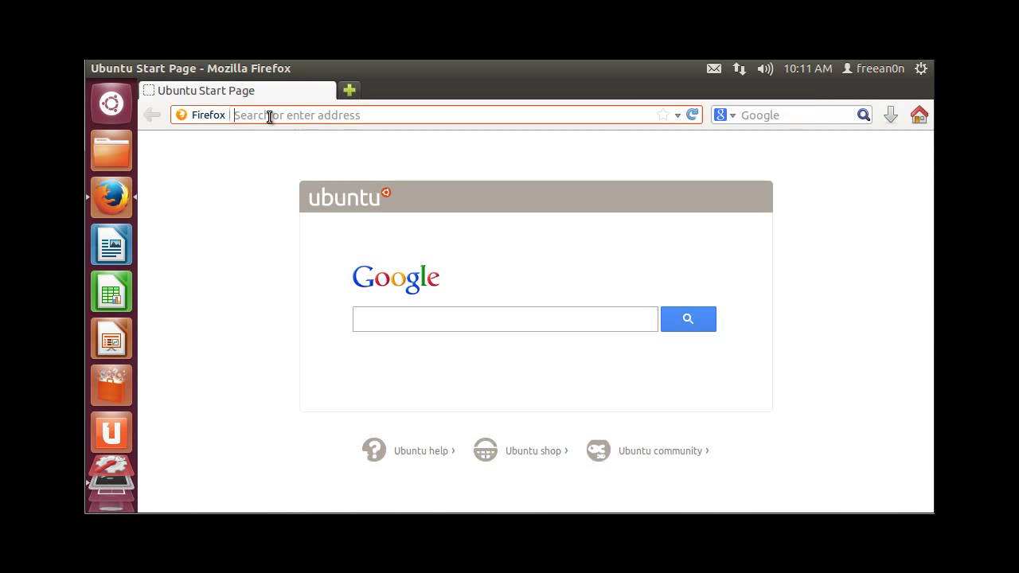
pyautogui.write('nginx.org')
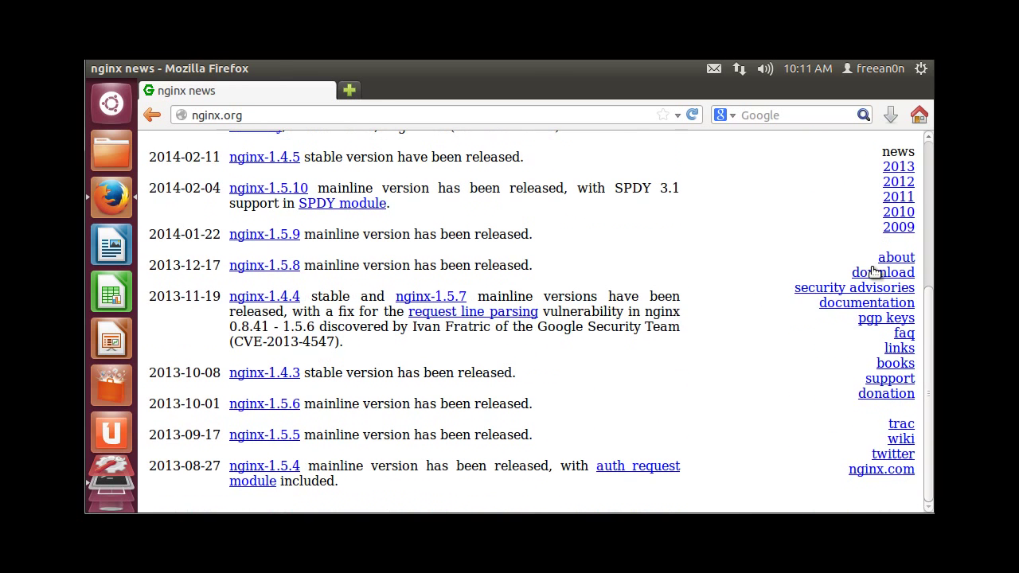
pyautogui.click(882, 272)
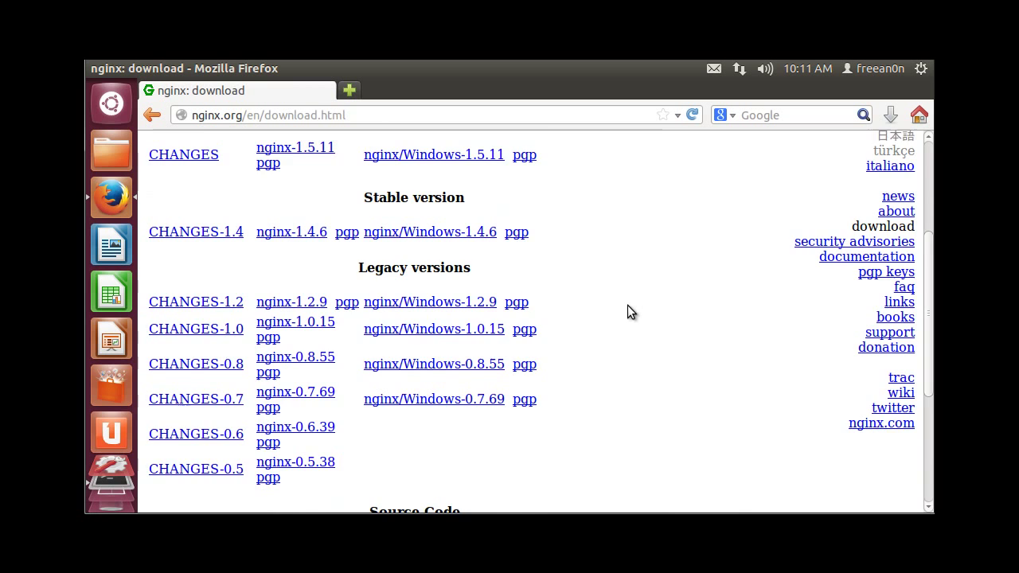
pyautogui.scroll(-3)
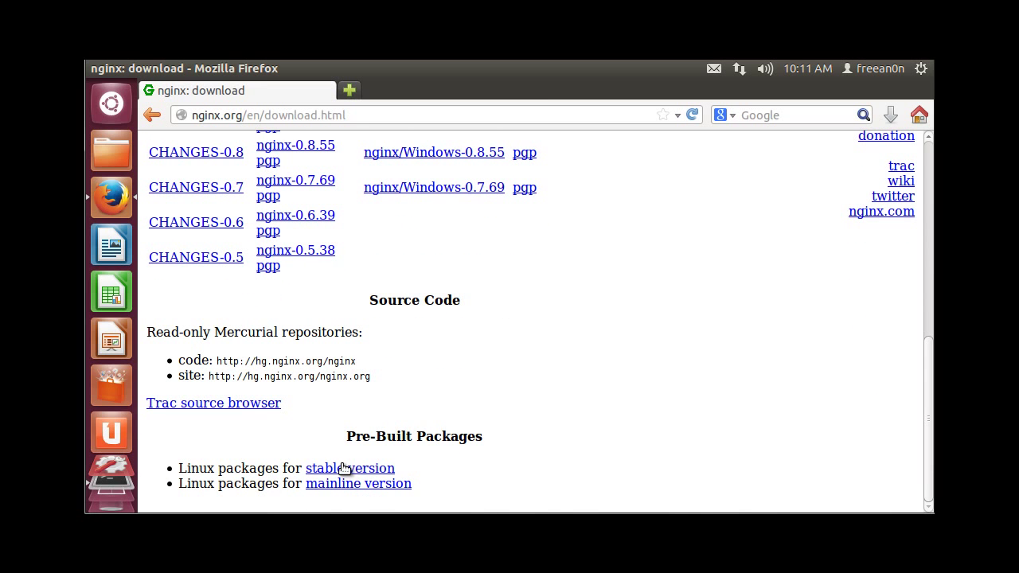
pyautogui.click(350, 468)
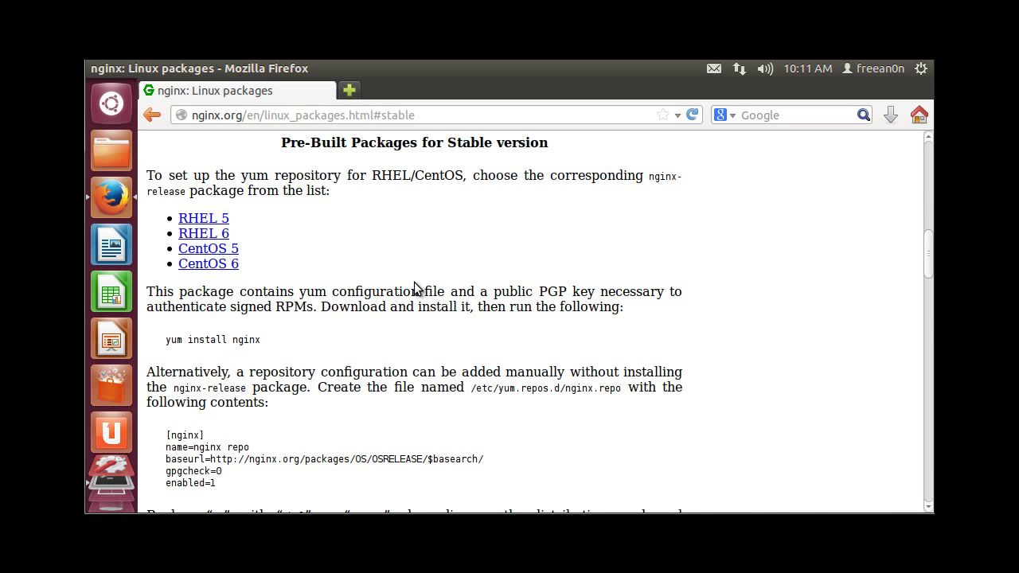
# Scroll to the Ubuntu instructions and select the two repository lines for sources.list.
pyautogui.scroll(-3)
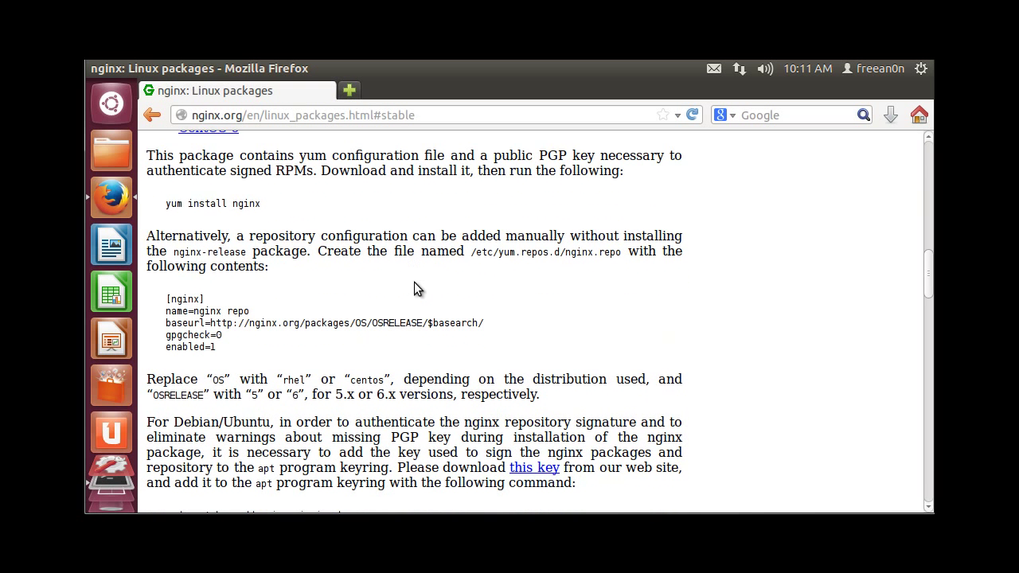
pyautogui.scroll(-3)
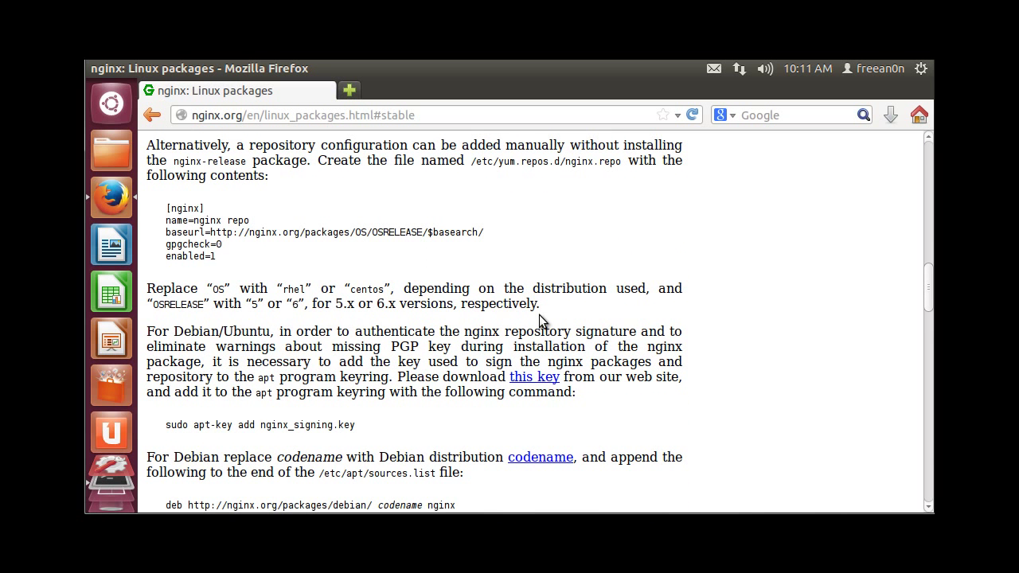
pyautogui.moveTo(385, 374)
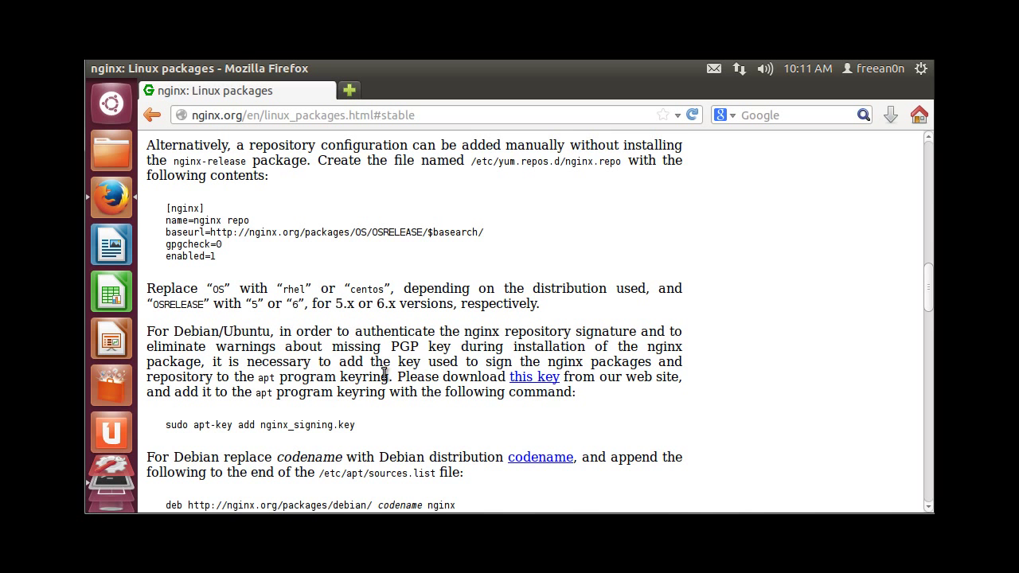
pyautogui.scroll(-3)
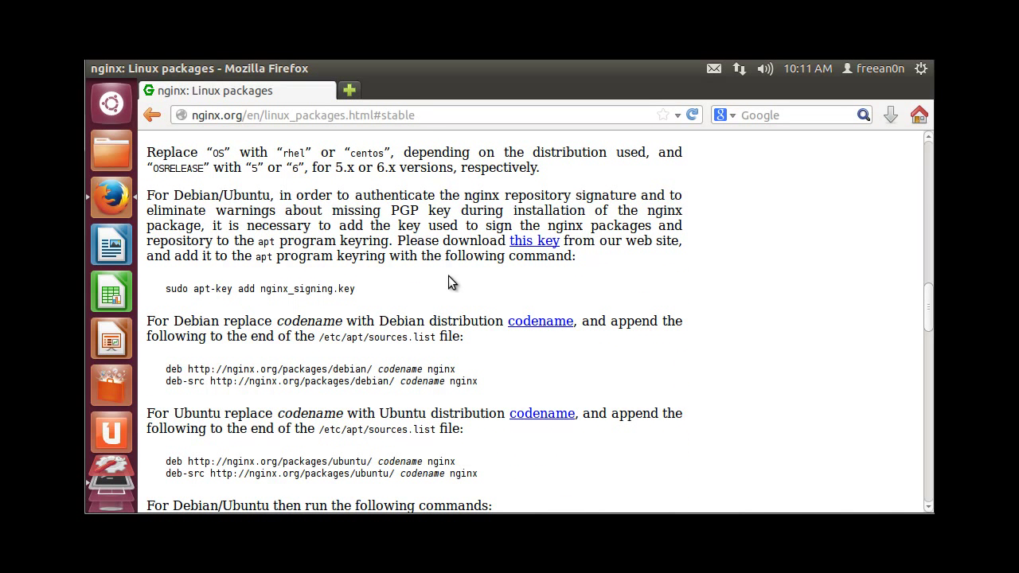
pyautogui.moveTo(587, 310)
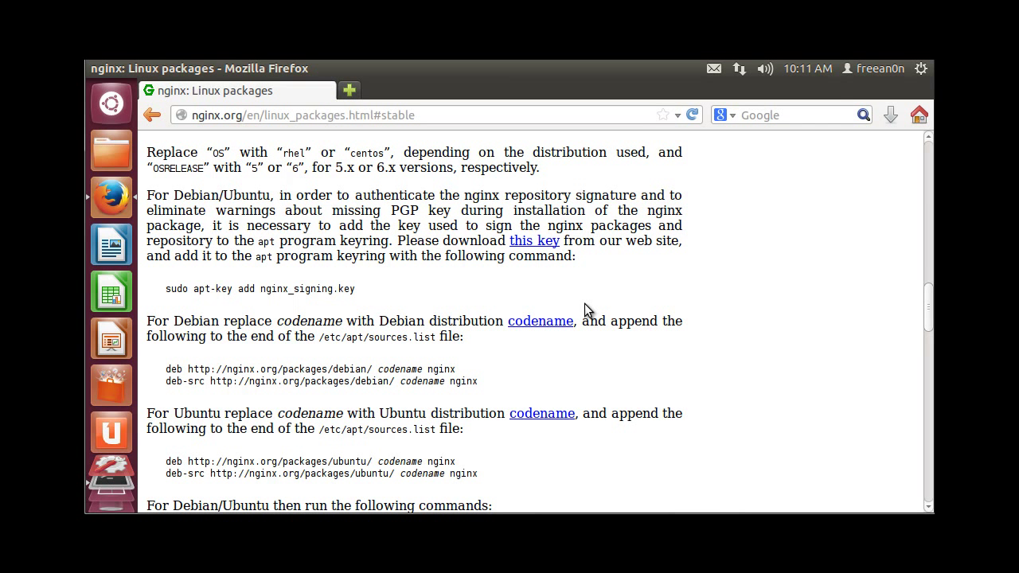
pyautogui.moveTo(452, 487)
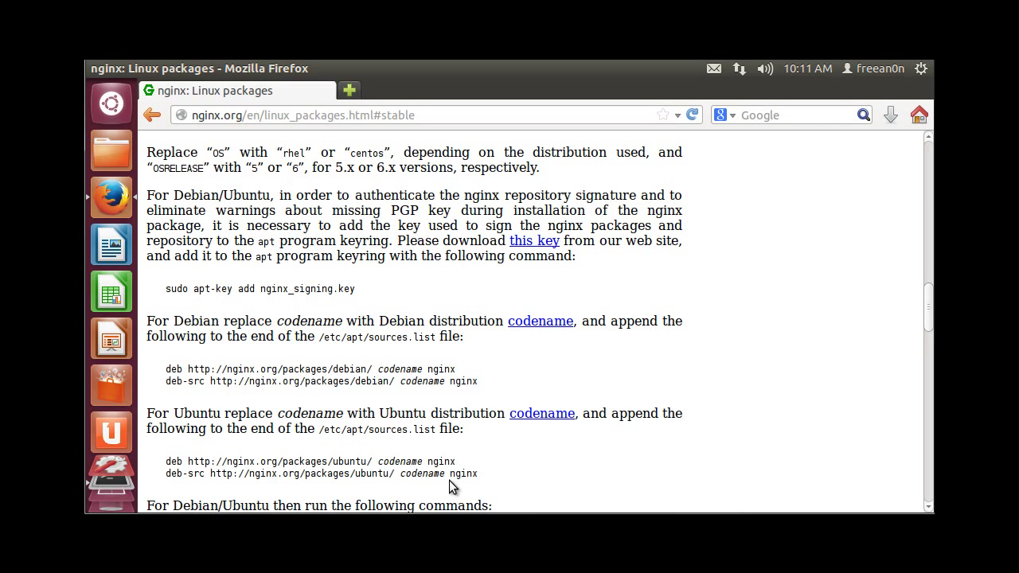
pyautogui.moveTo(188, 461); pyautogui.dragTo(478, 473)
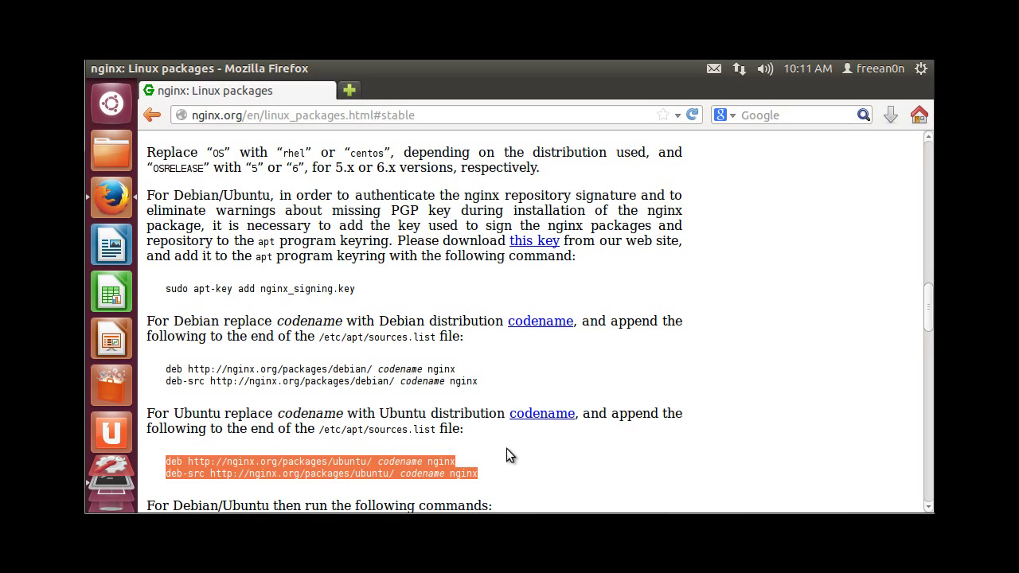
pyautogui.moveTo(516, 433)
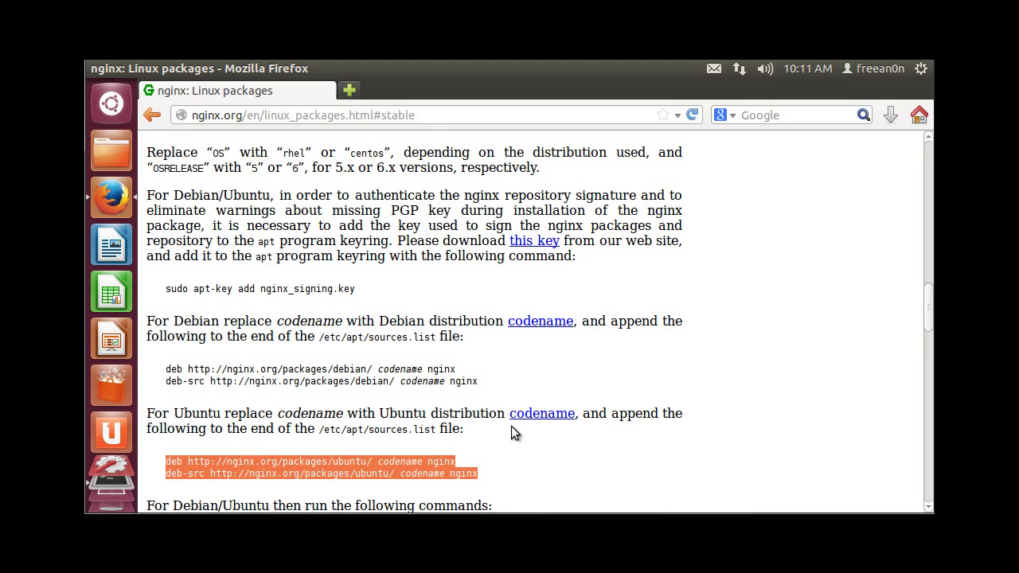
pyautogui.moveTo(470, 360)
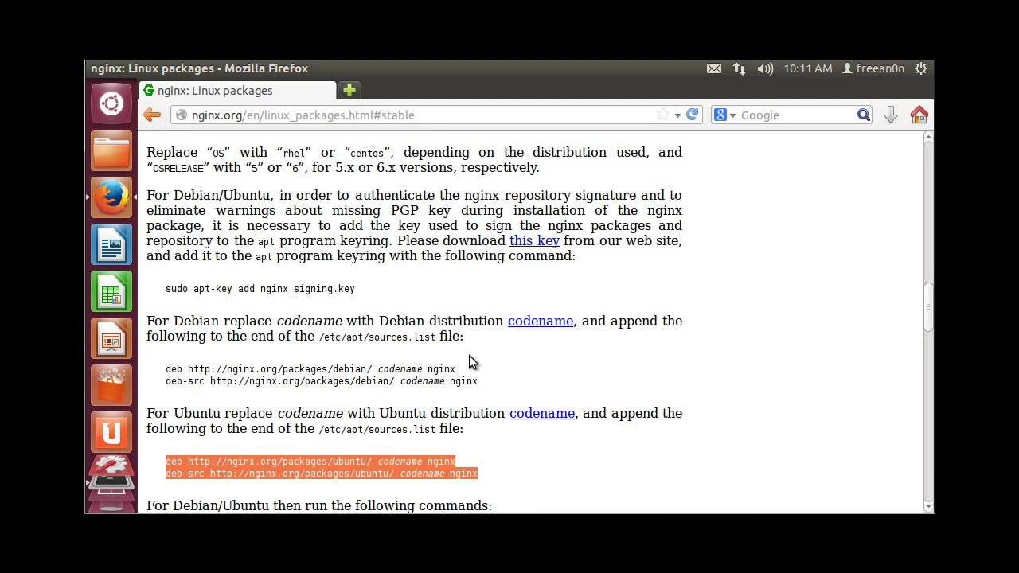
# Save the nginx PGP signing key page as nginx_signing.key in Downloads.
pyautogui.click(535, 240)
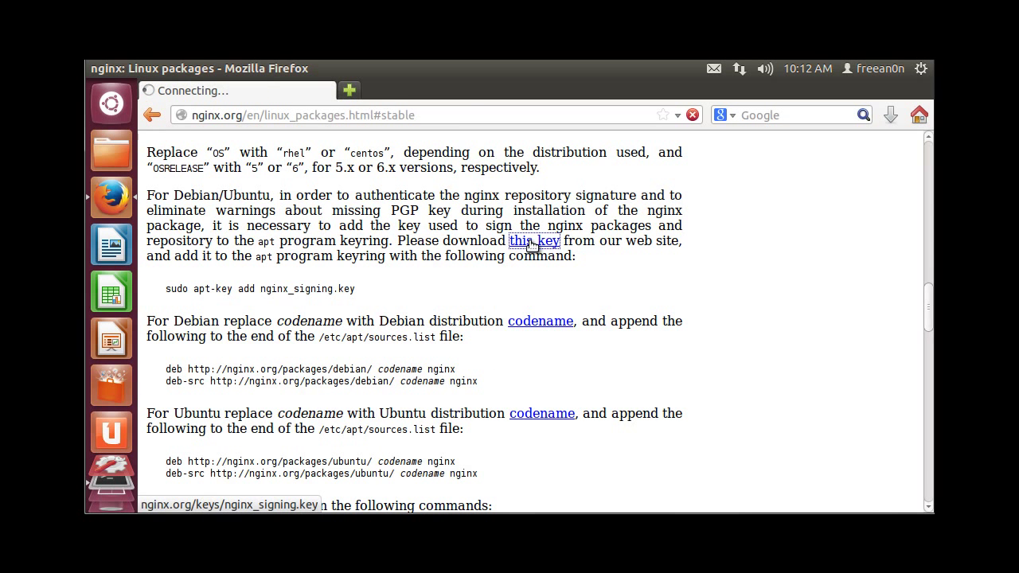
pyautogui.rightClick(319, 271)
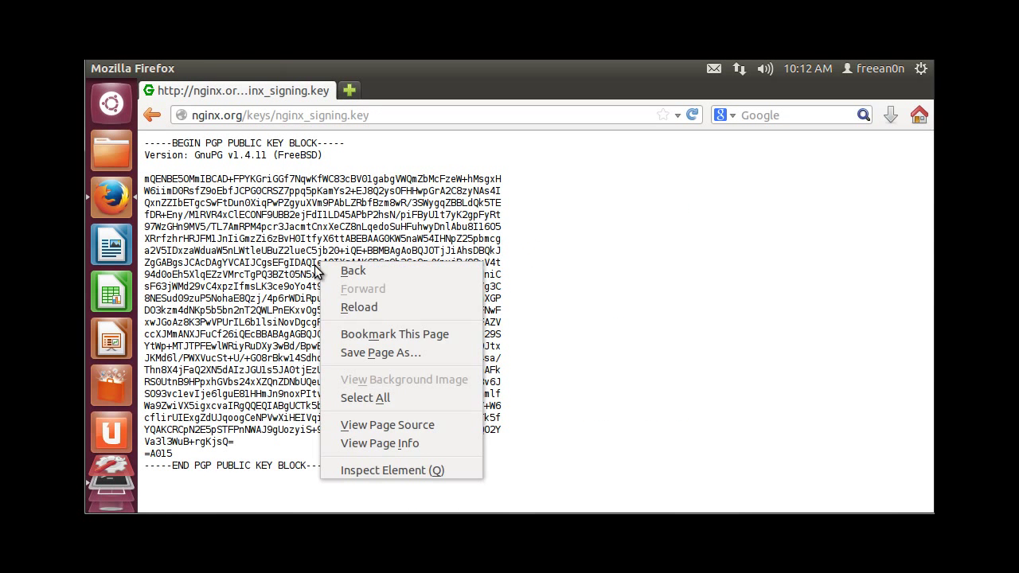
pyautogui.moveTo(394, 353)
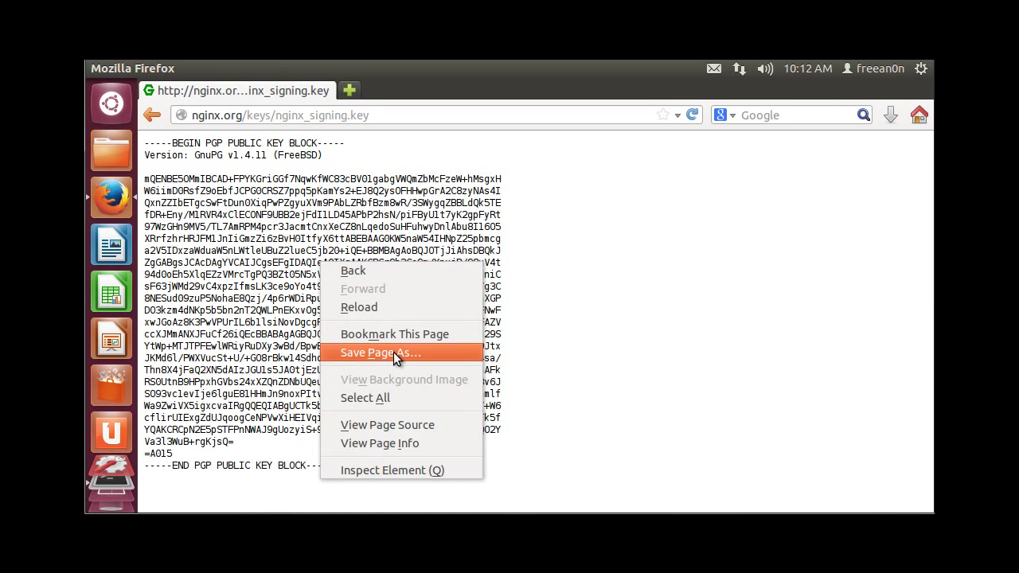
pyautogui.click(382, 353)
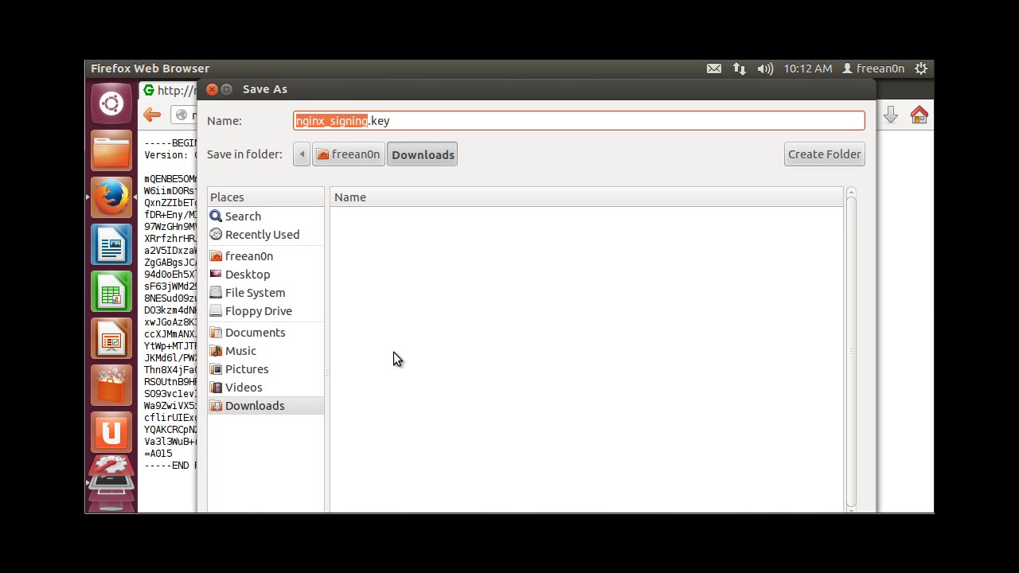
pyautogui.moveTo(413, 175)
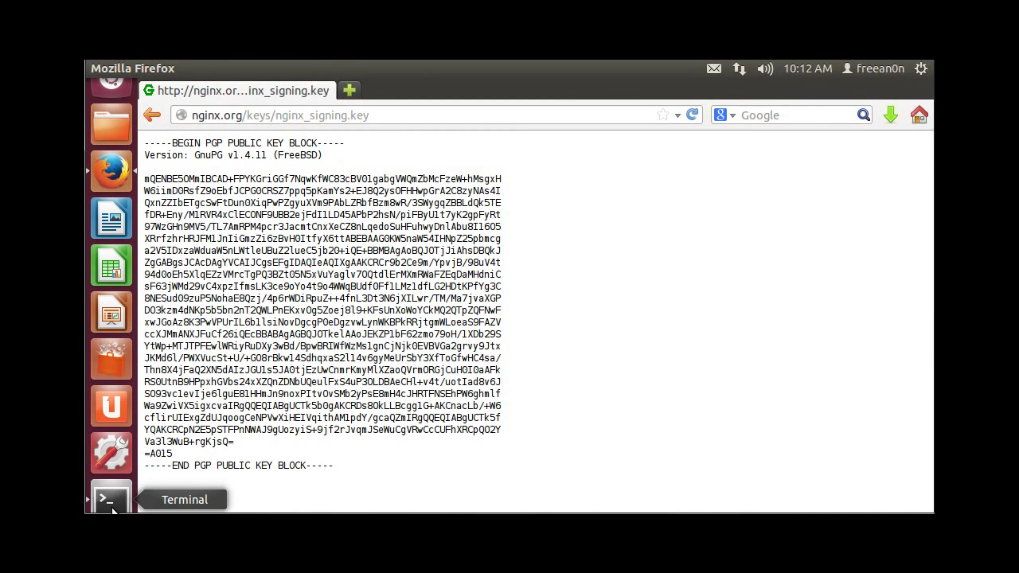
# Back in the terminal, change into ~/Downloads and list it to find nginx.key.
pyautogui.click(112, 500)
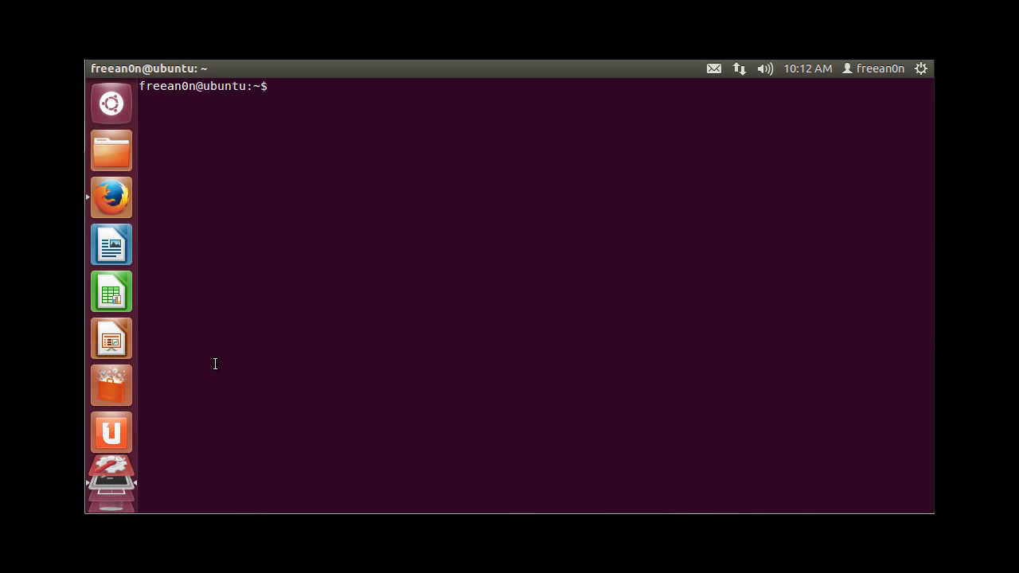
pyautogui.write('cd Downloads')
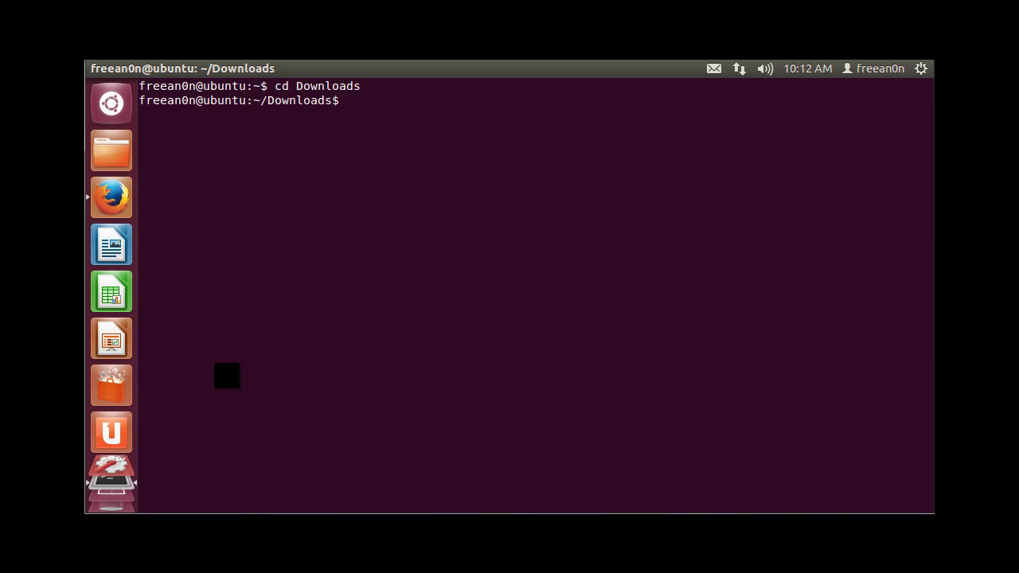
pyautogui.write('ls')
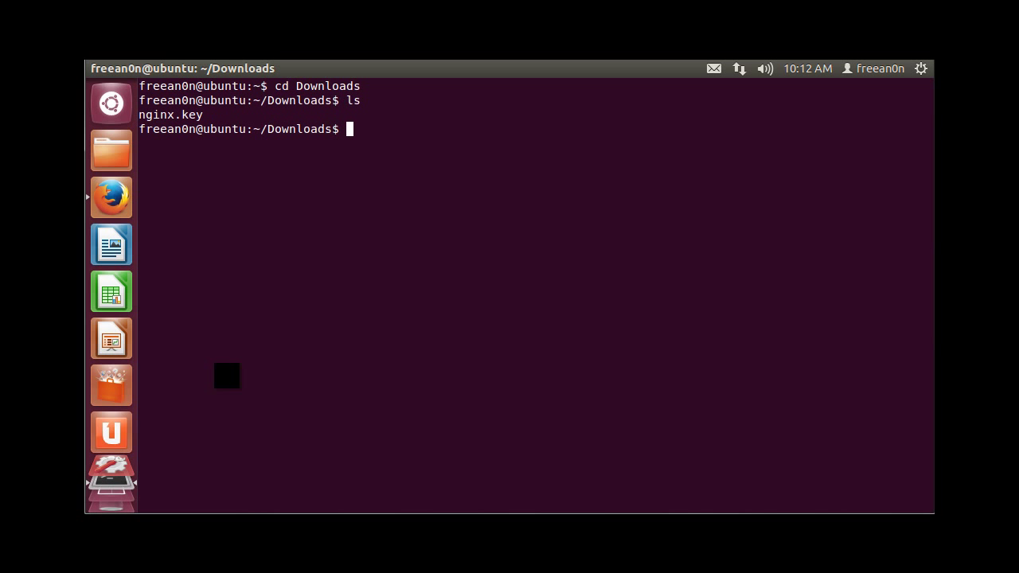
# Add nginx.key to apt's trusted keys with 'sudo apt-key add nginx.key', entering the password.
pyautogui.write('sudo a')
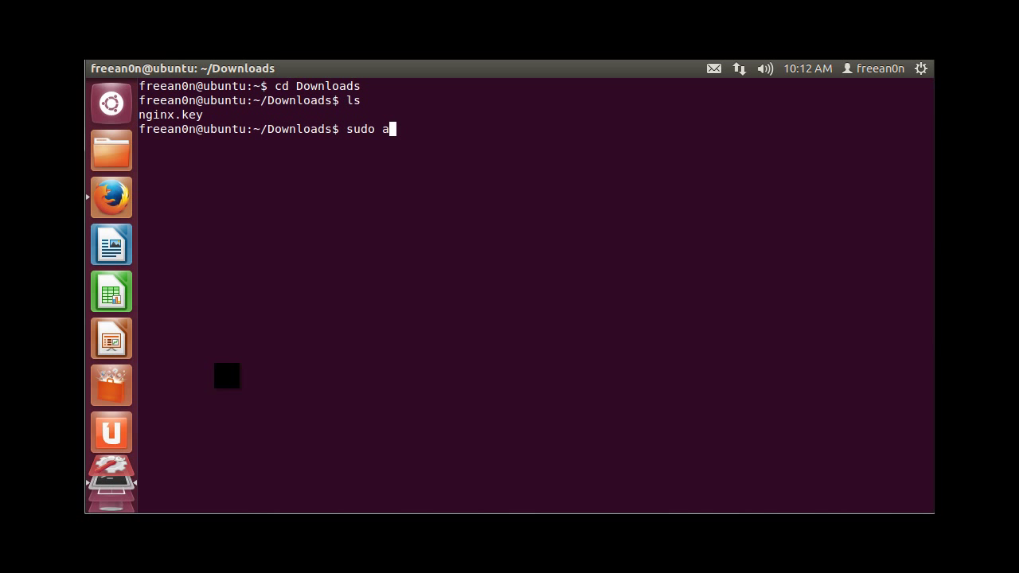
pyautogui.write('pt-')
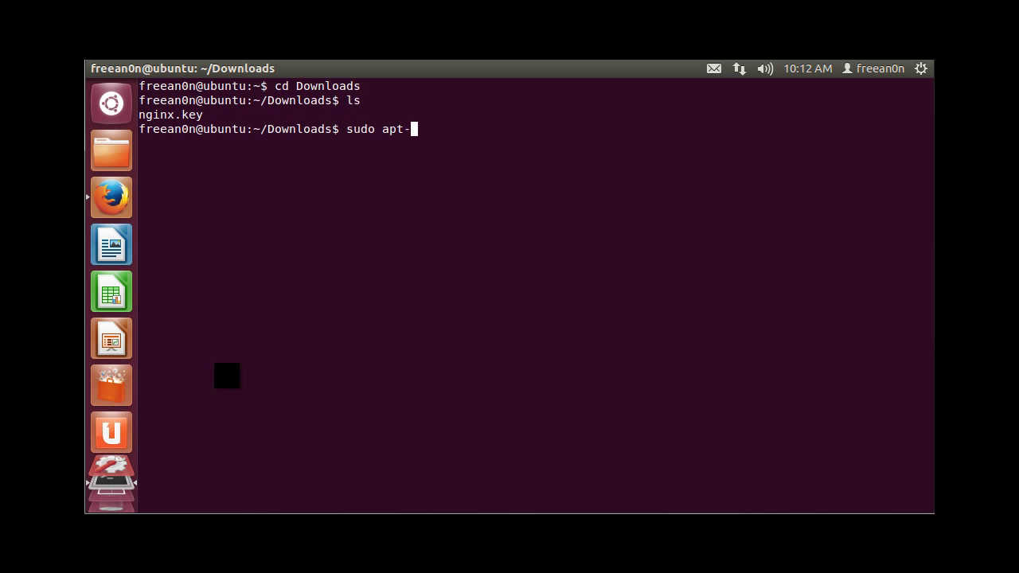
pyautogui.write('key ad')
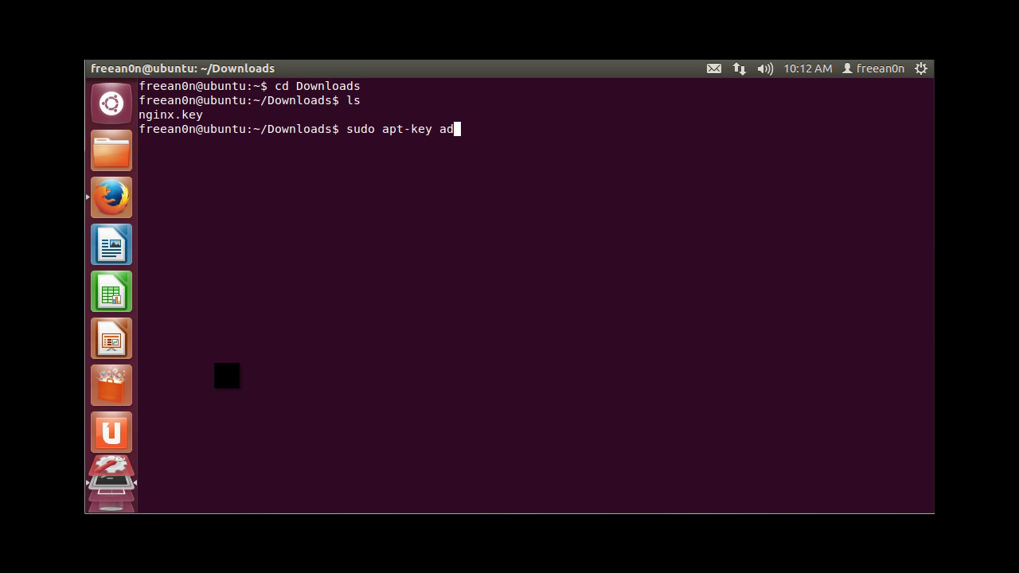
pyautogui.write('d nginx.')
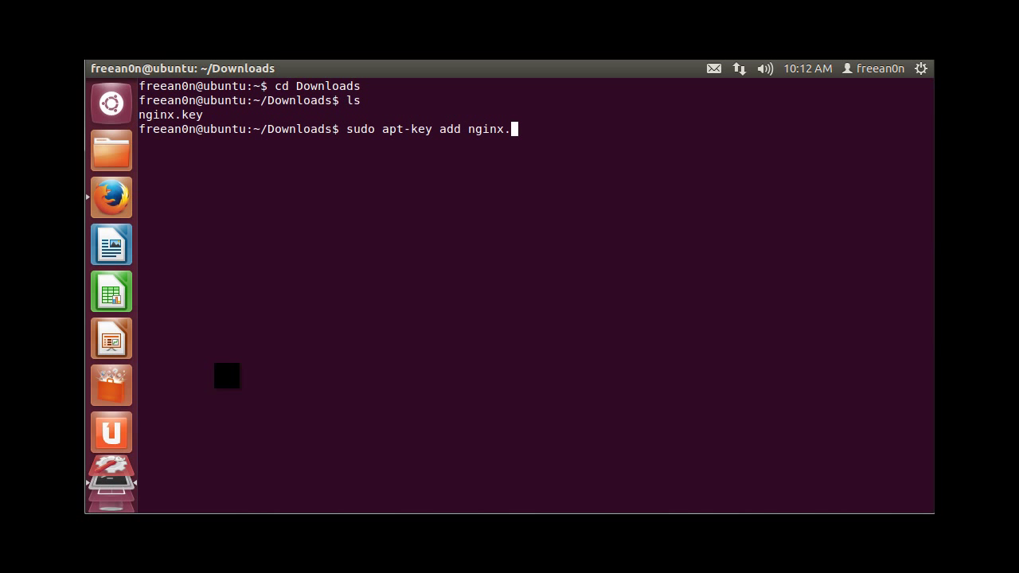
pyautogui.write('key')
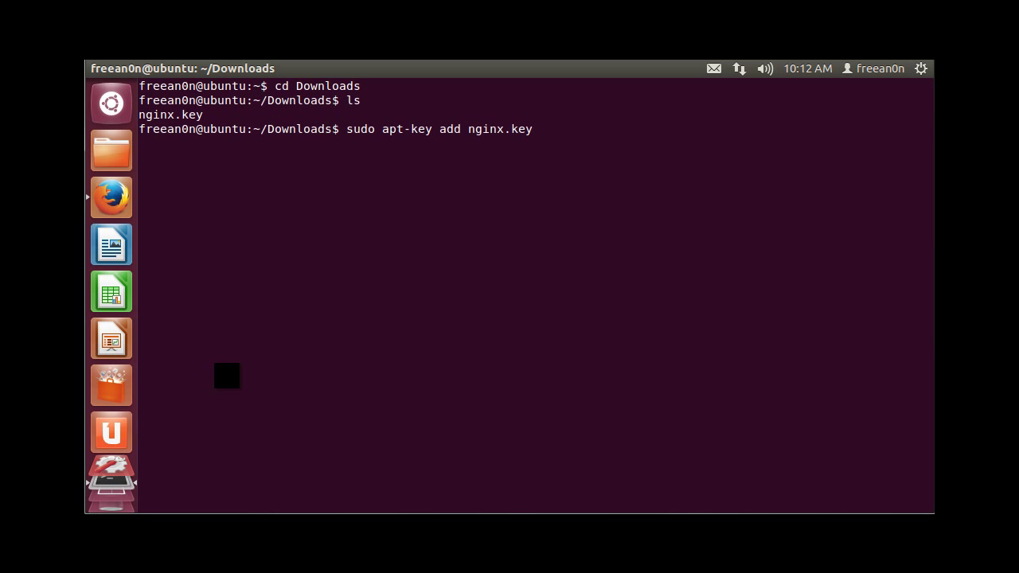
pyautogui.press('Return')
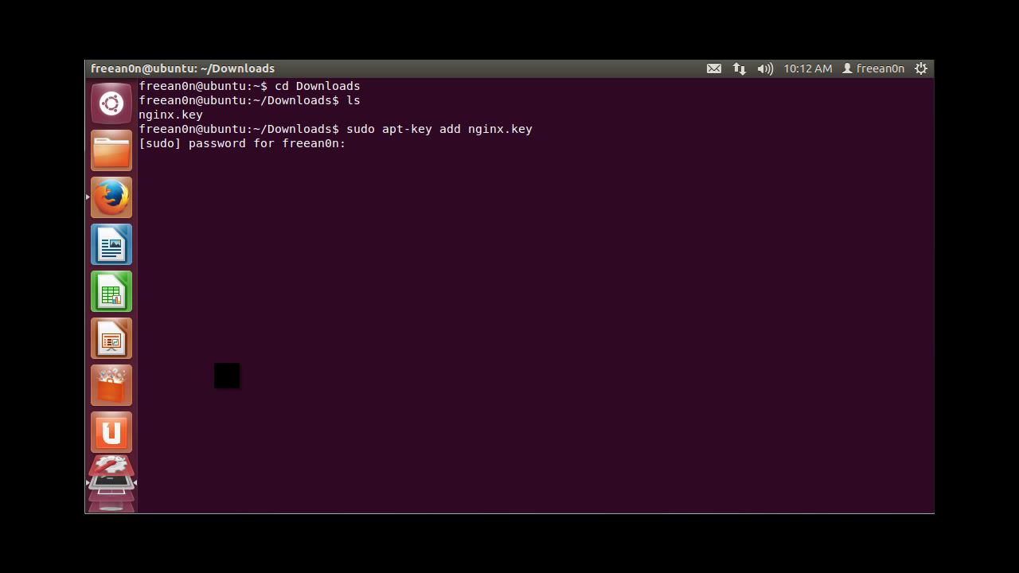
pyautogui.press('Return')
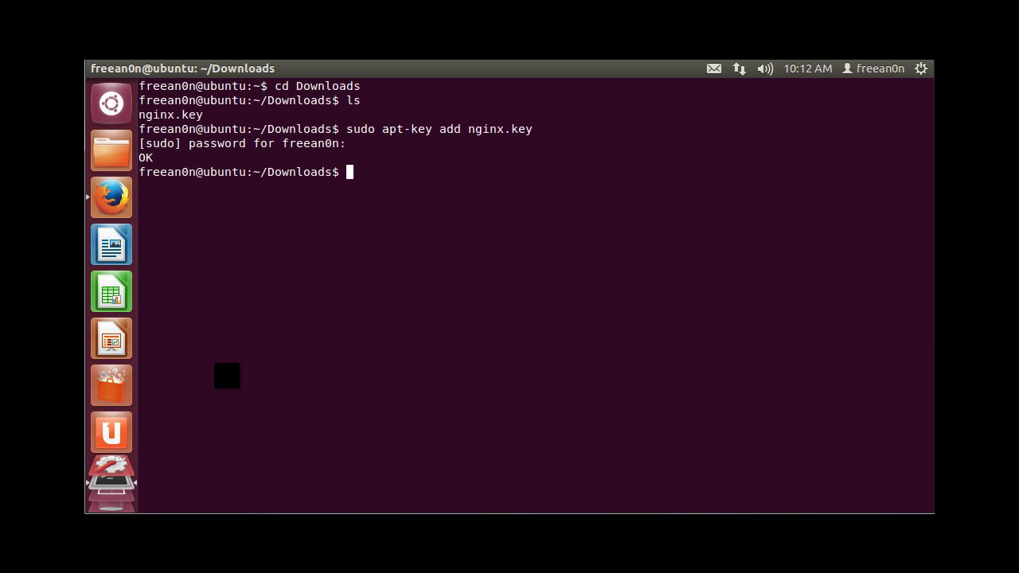
pyautogui.moveTo(220, 358)
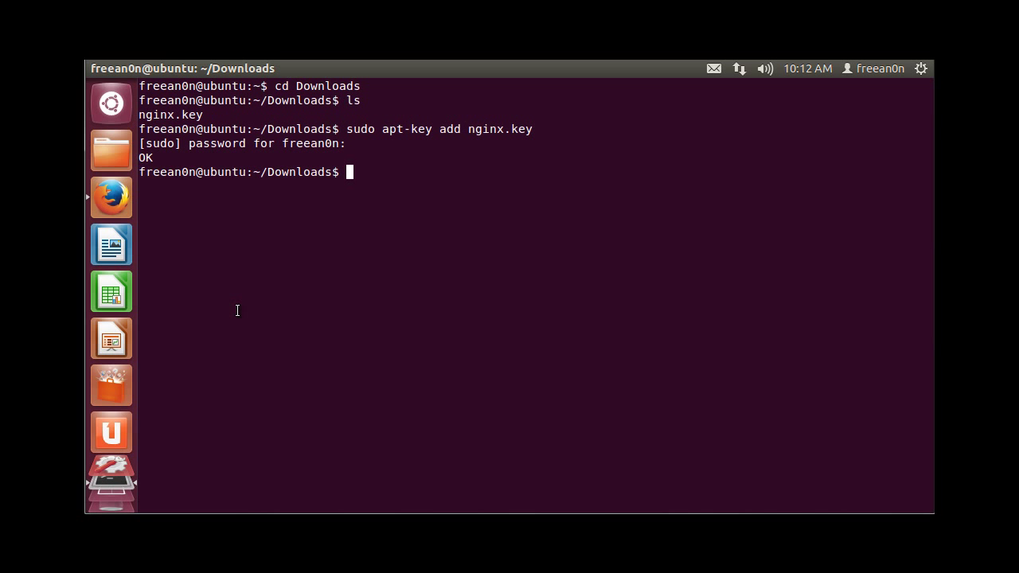
# Open /etc/apt/sources.list in nano and move to its end for the nginx precise lines.
pyautogui.write('cd /et')
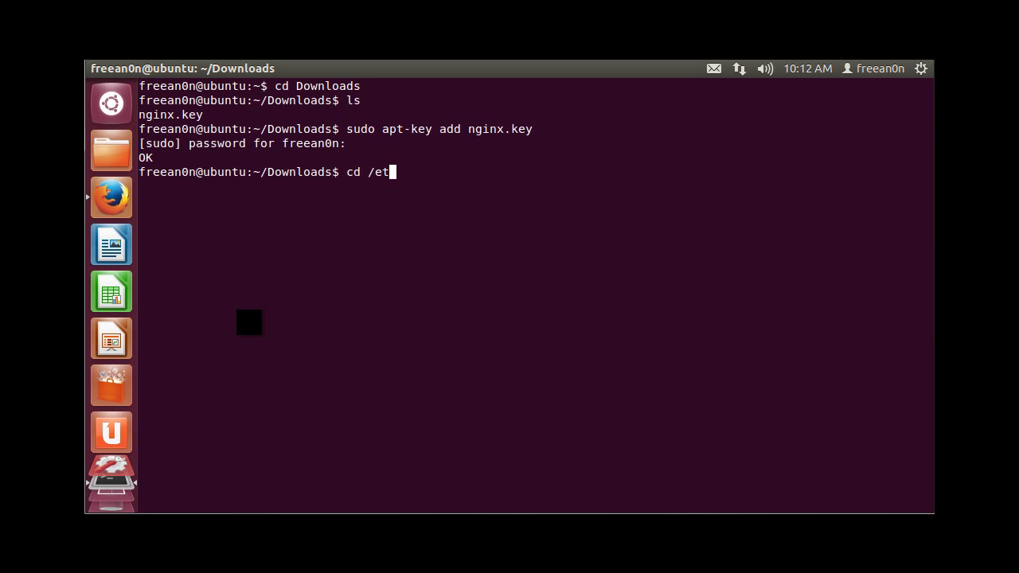
pyautogui.write('c/a')
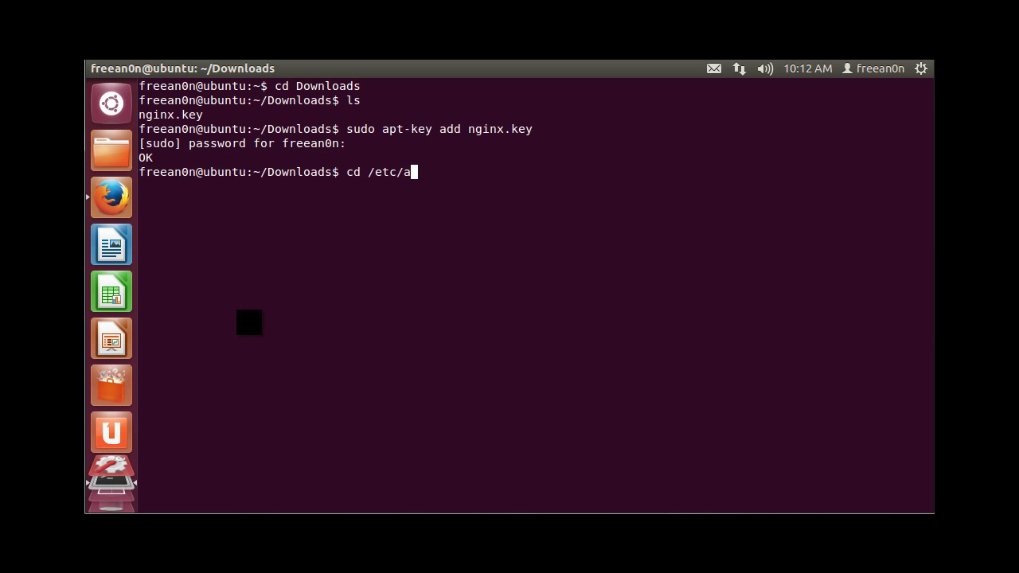
pyautogui.write('pt/')
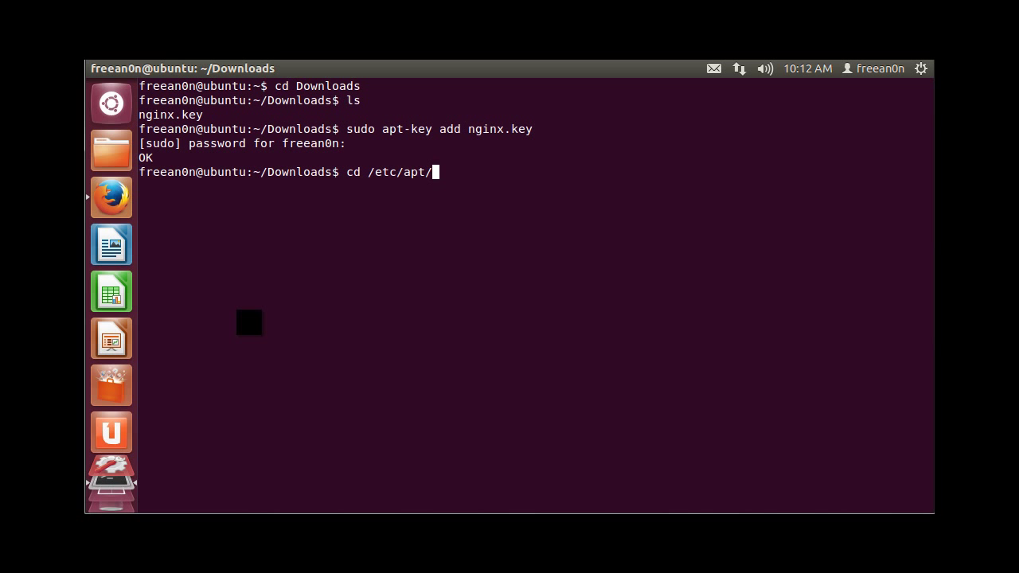
pyautogui.write('sources.list')
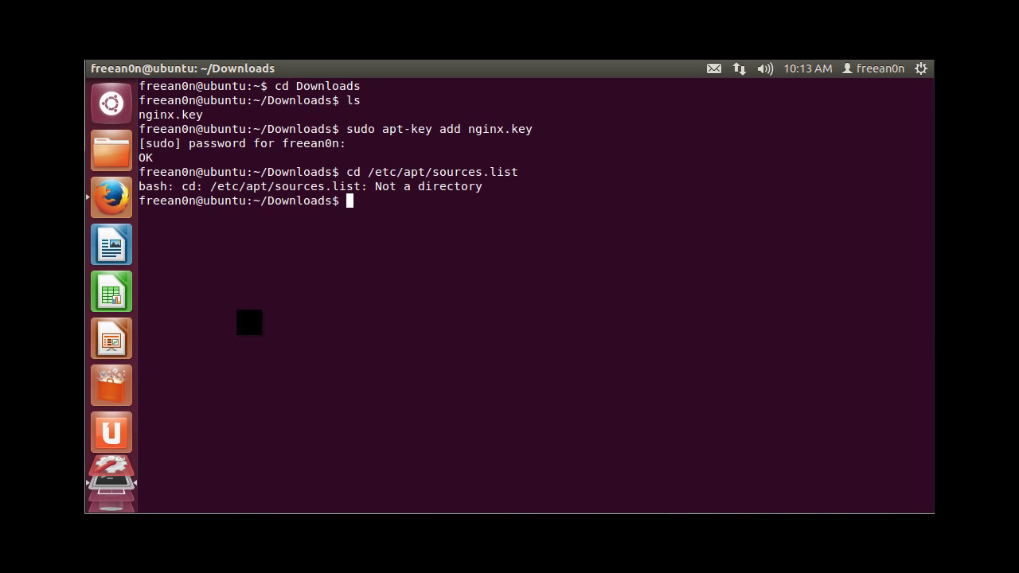
pyautogui.write('cd /etc/apt/sources.list')
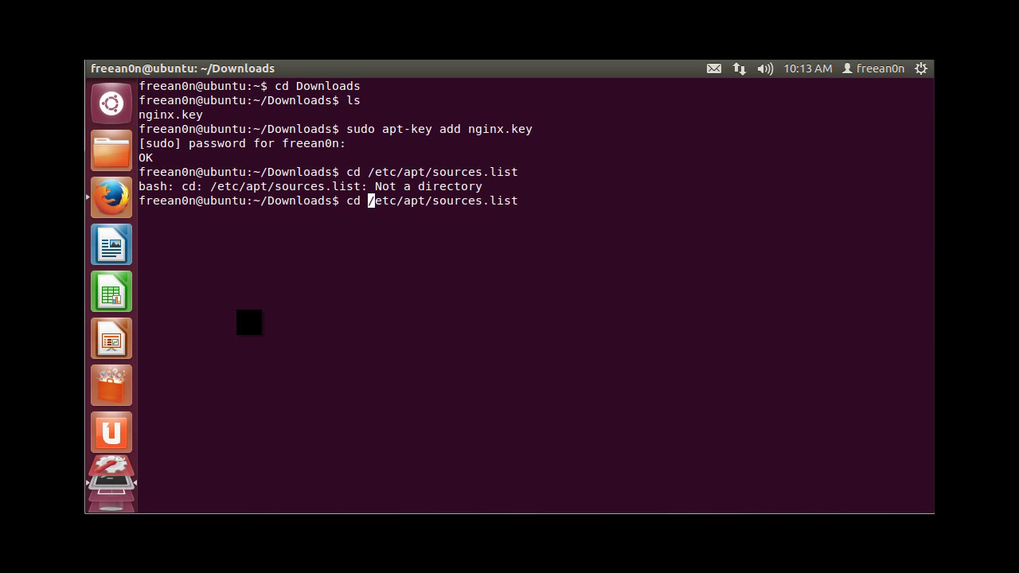
pyautogui.write('nano')
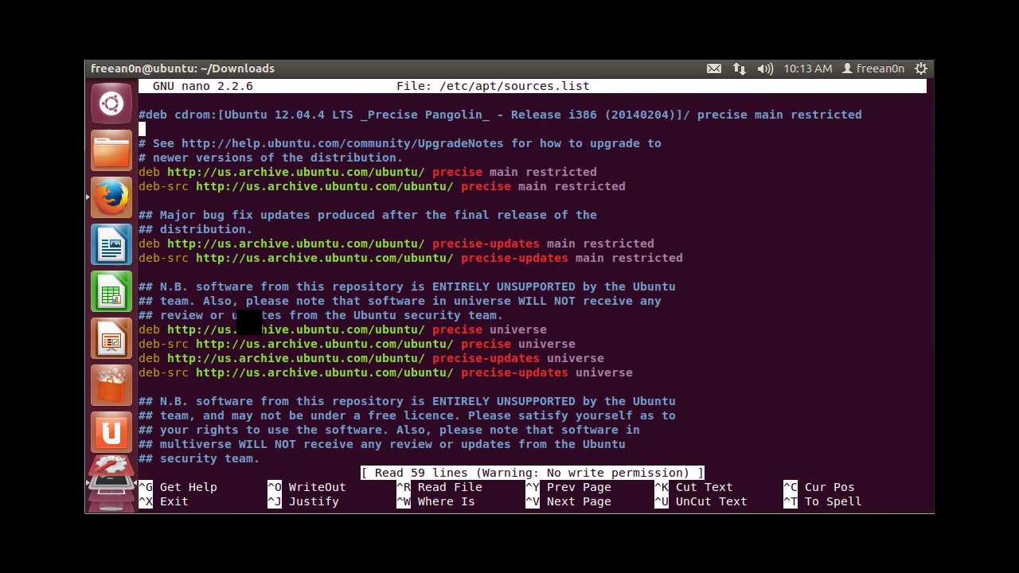
pyautogui.scroll(-3)
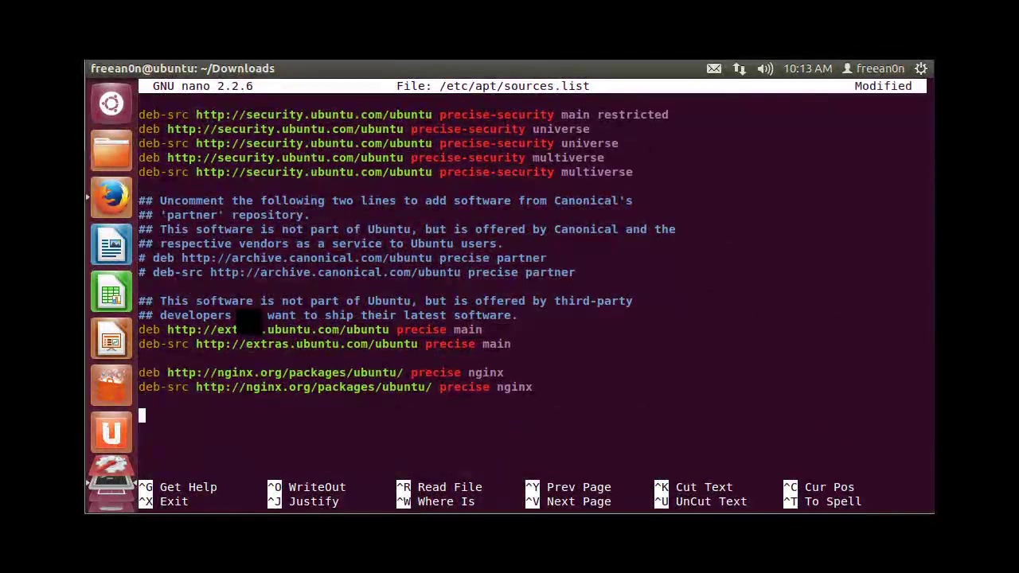
pyautogui.moveTo(111, 198)
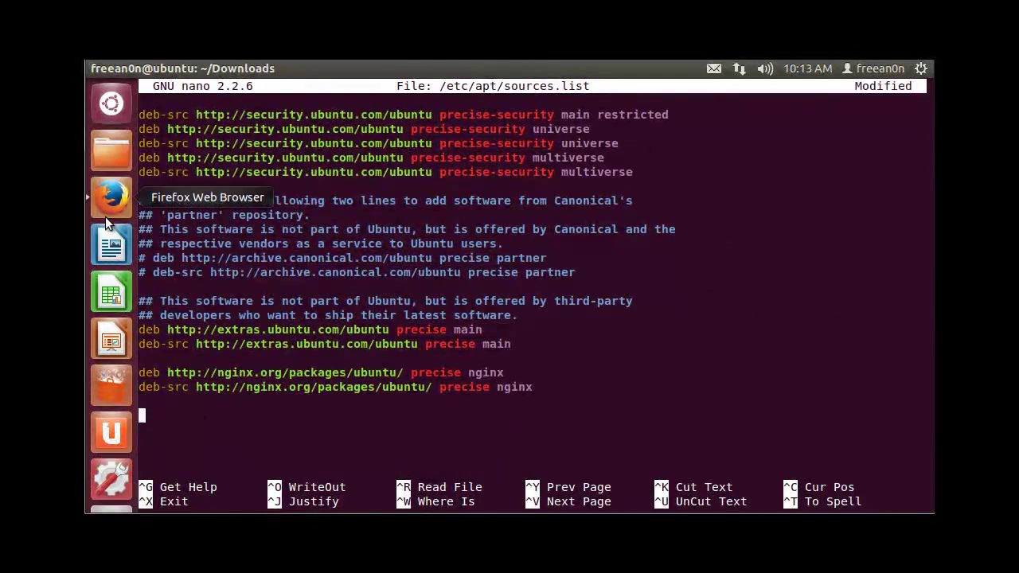
# Select the Ubuntu deb/deb-src lines on nginx's Linux packages page and return to the terminal.
pyautogui.click(111, 198)
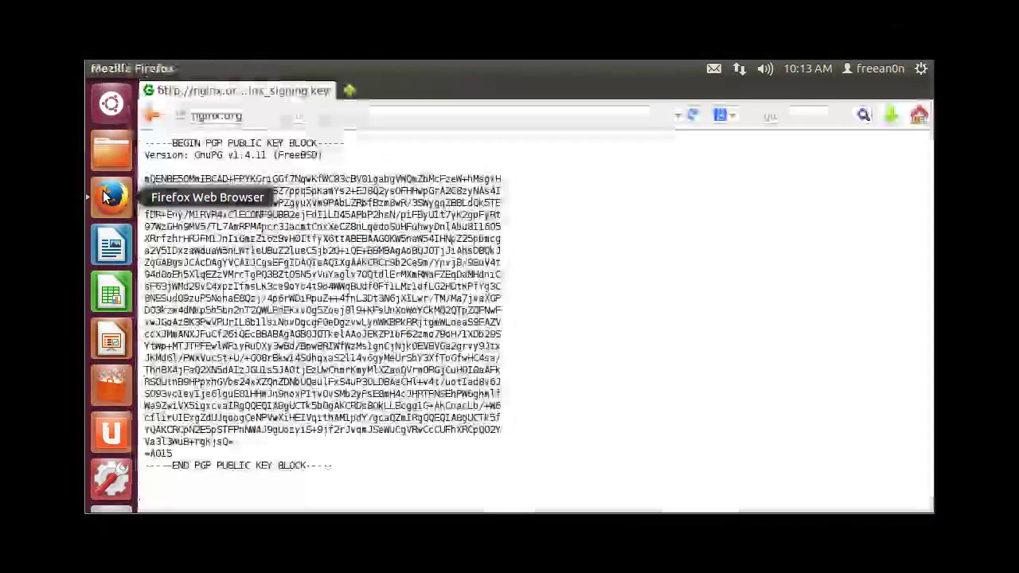
pyautogui.click(152, 115)
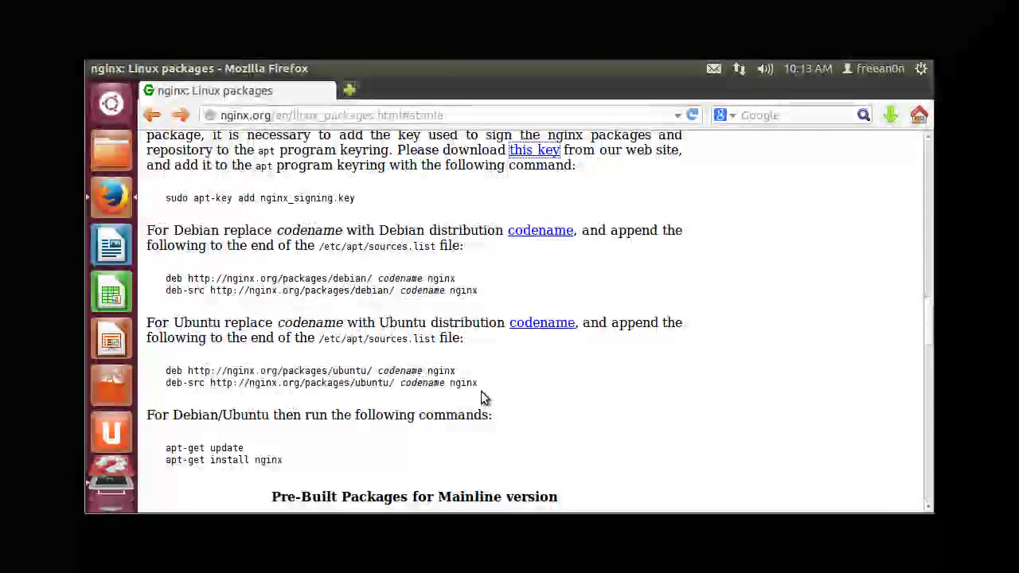
pyautogui.moveTo(215, 370); pyautogui.dragTo(478, 383)
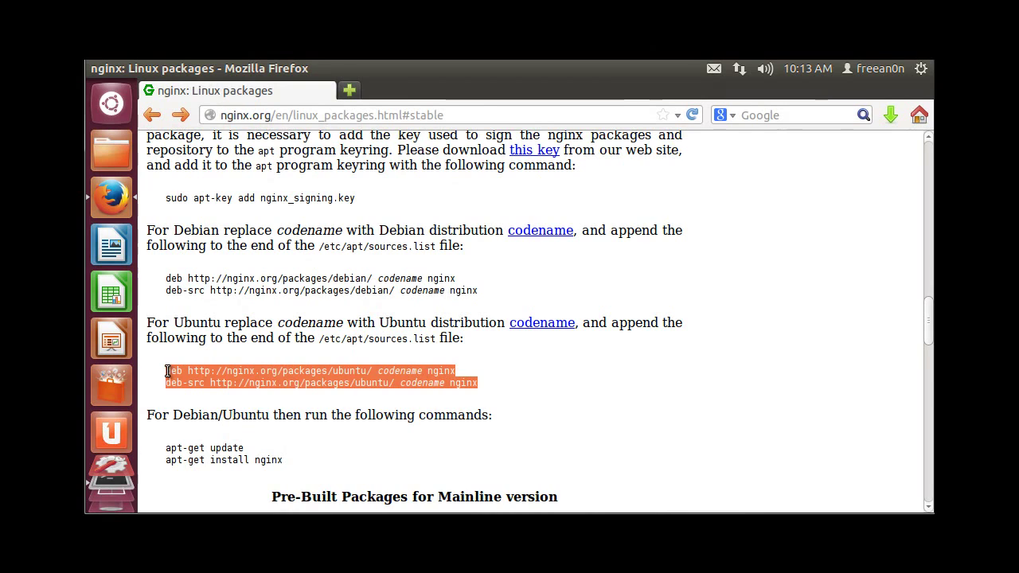
pyautogui.click(112, 474)
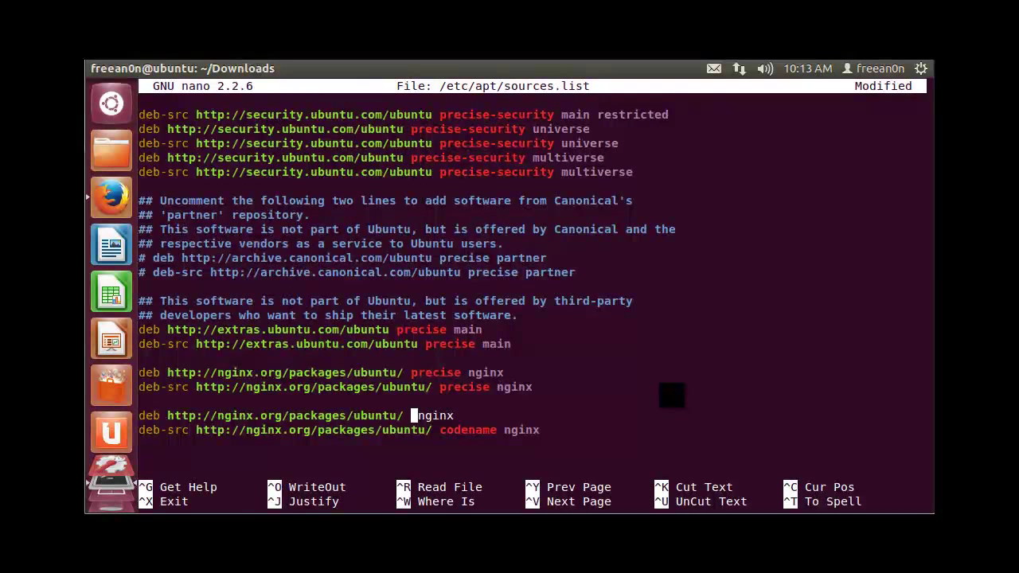
# Set the codename to precise, attempt to save (permission denied), then exit nano discarding the edits.
pyautogui.write('precise')
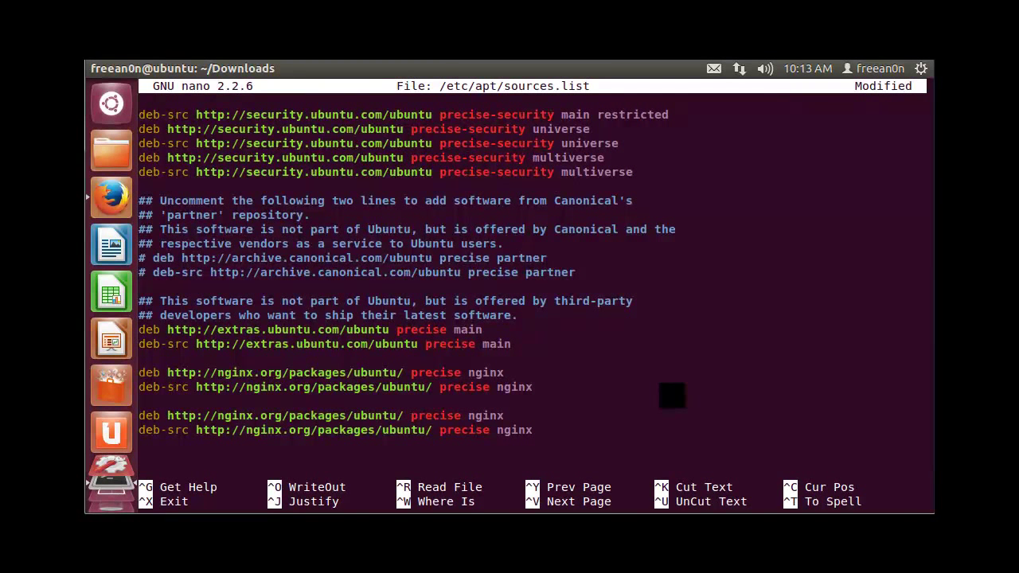
pyautogui.press('ctrl+o')
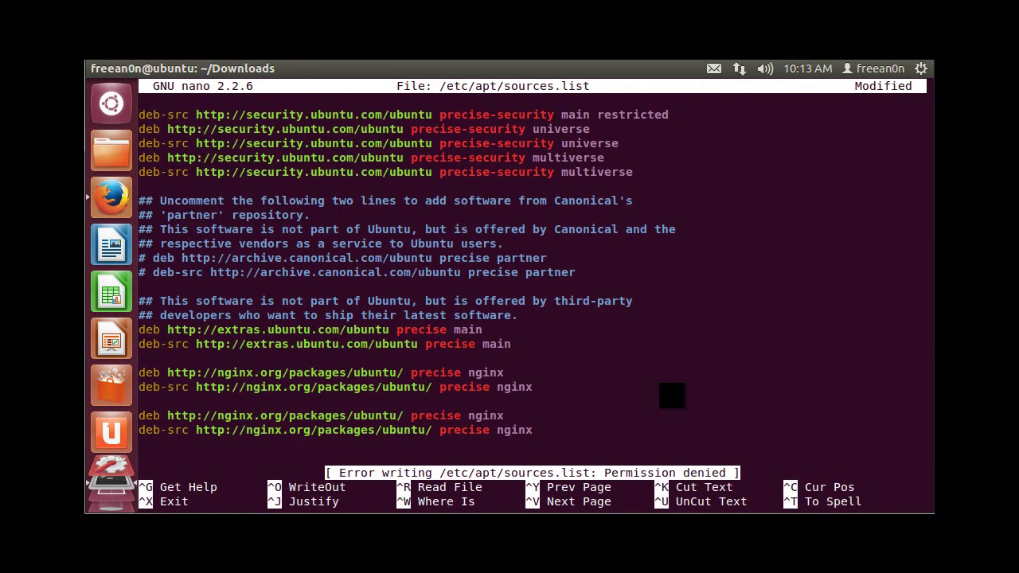
pyautogui.press('ctrl+x')
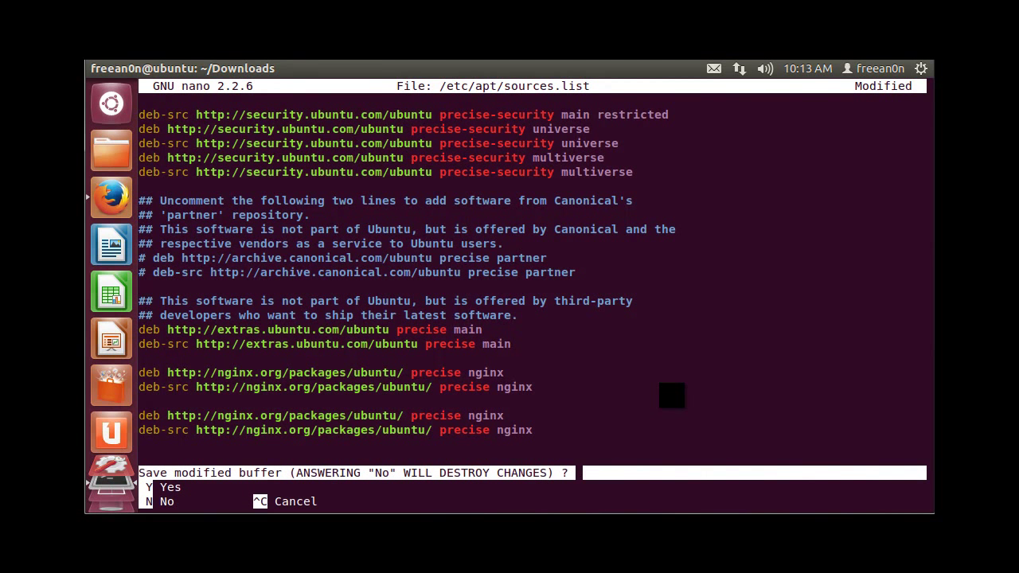
pyautogui.press('y')
pyautogui.write('sudo')
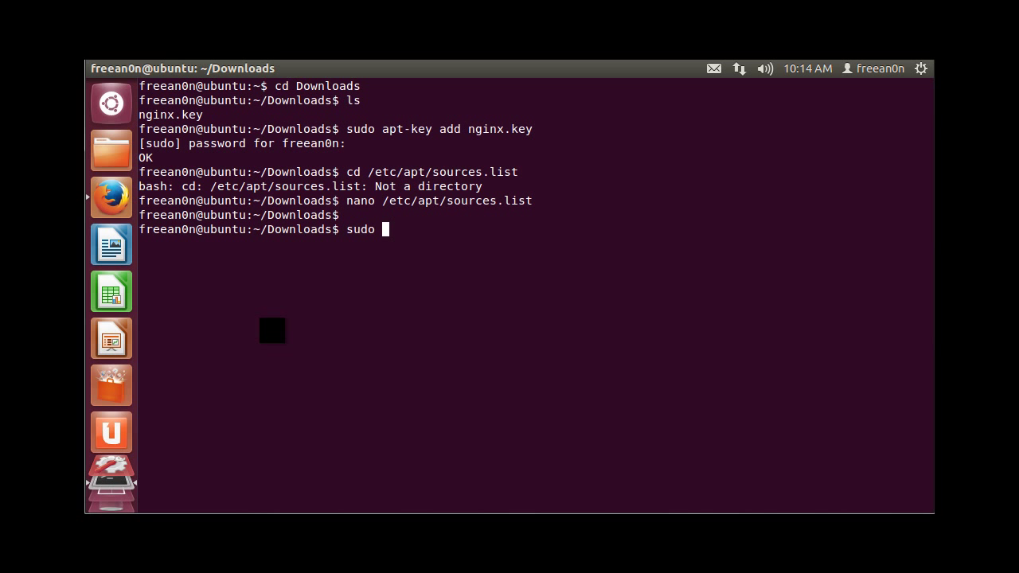
# Reopen sources.list with sudo nano, append the nginx precise deb and deb-src lines, save and exit.
pyautogui.write('nano')
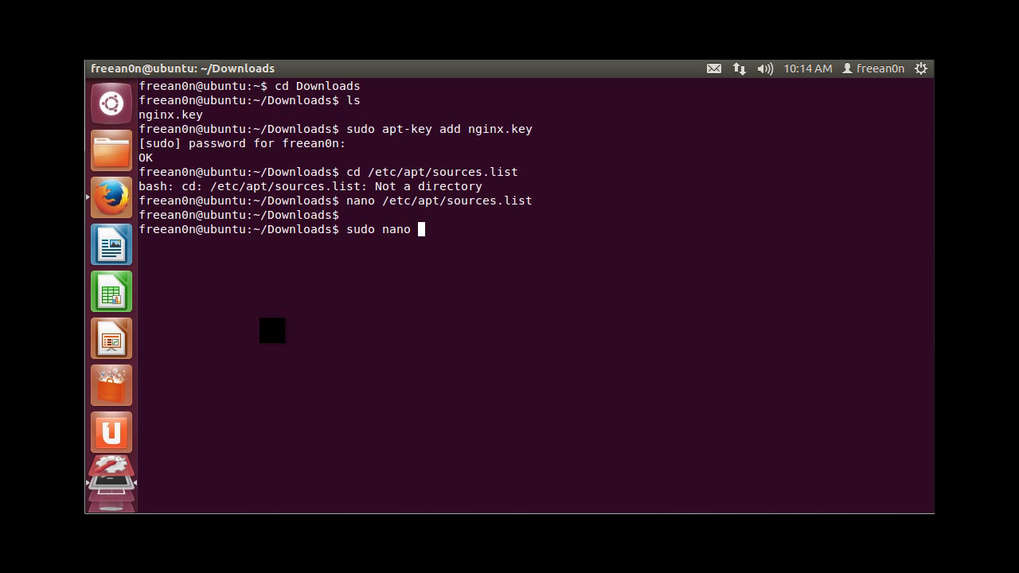
pyautogui.write('/etc/ap')
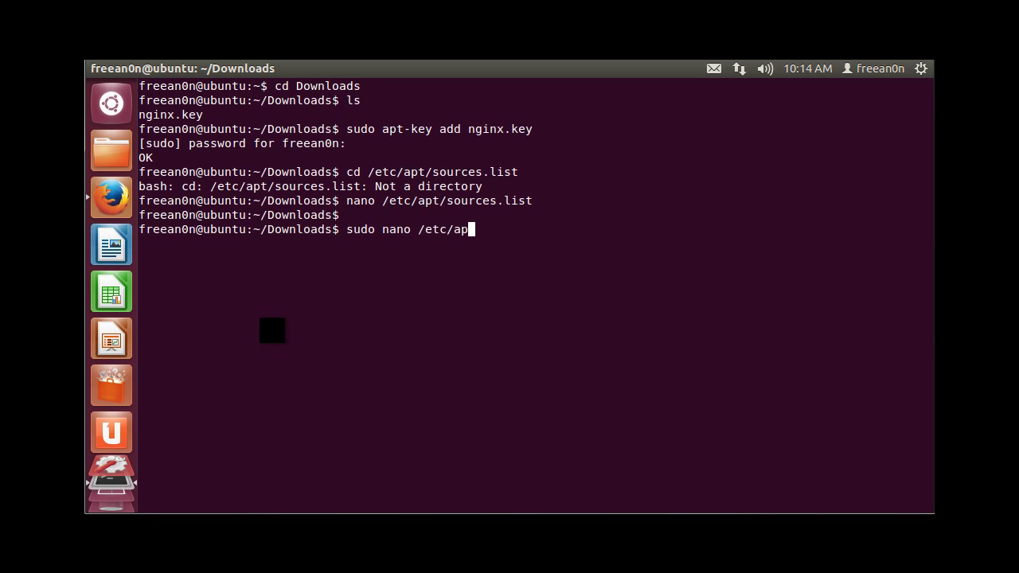
pyautogui.write('t/')
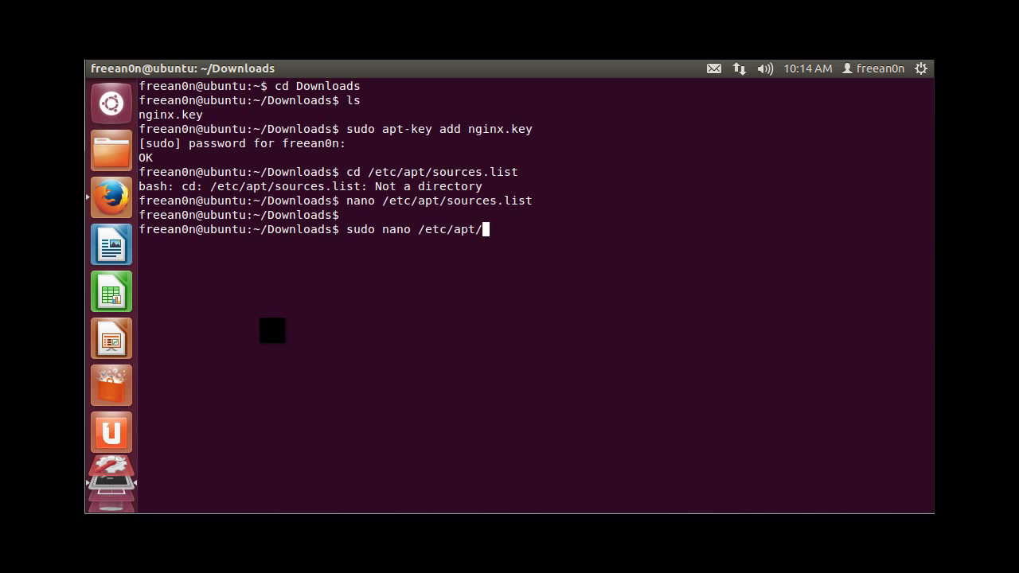
pyautogui.write('sources.')
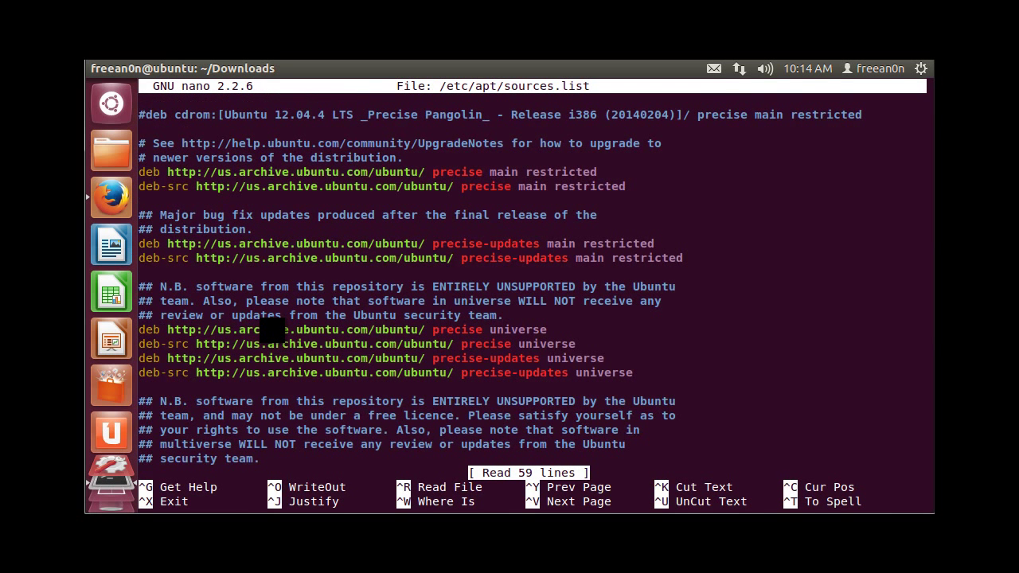
pyautogui.scroll(-3)
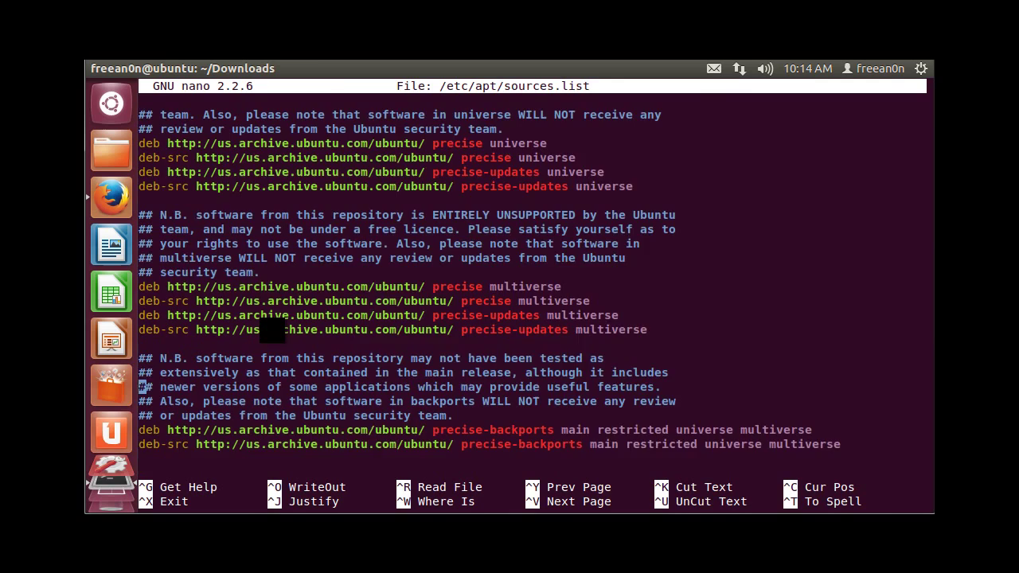
pyautogui.scroll(-3)
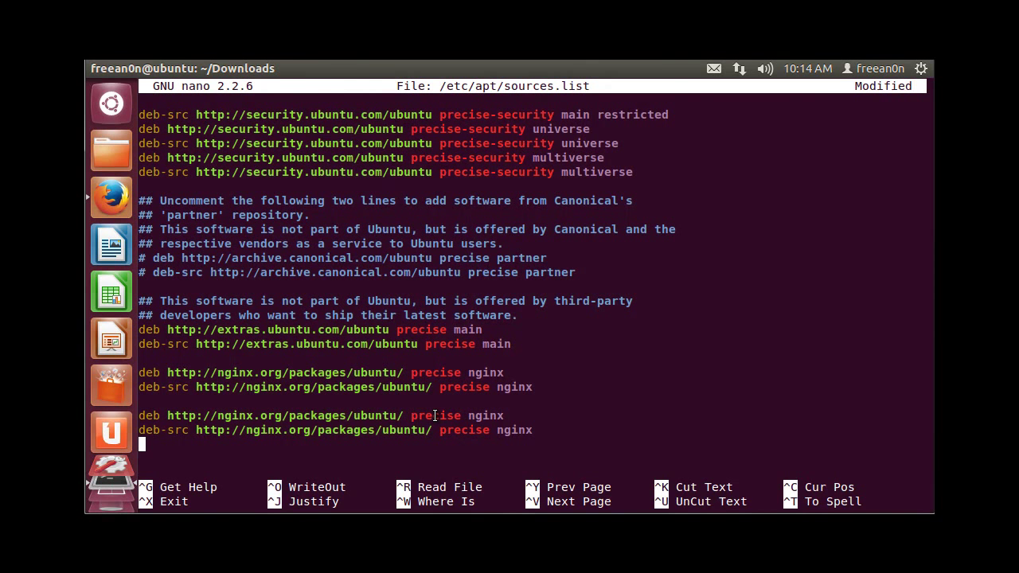
pyautogui.press('ctrl+x')
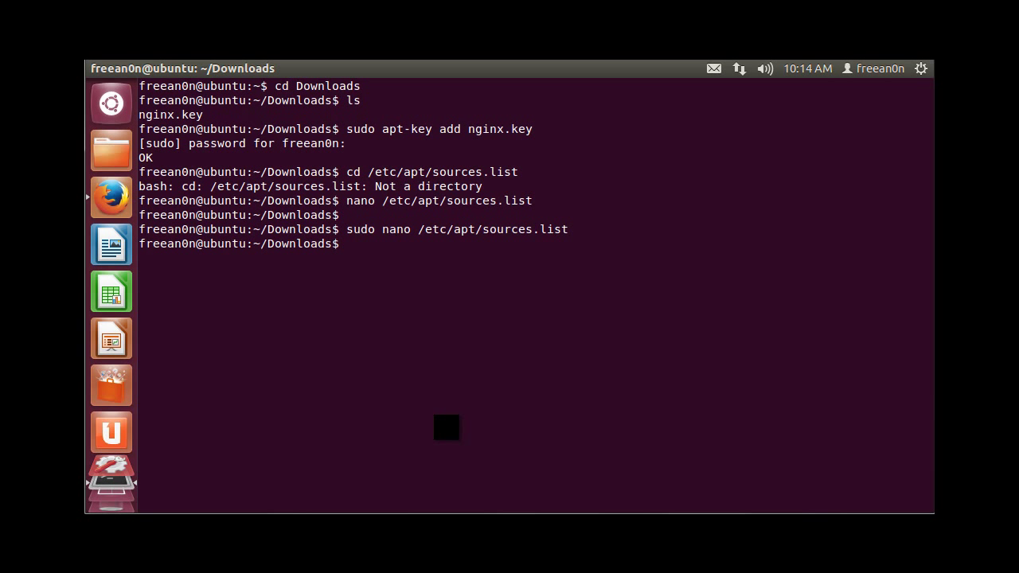
# Run sudo apt-get update to fetch the nginx.org precise repository, then clear the screen.
pyautogui.write('sudo apt')
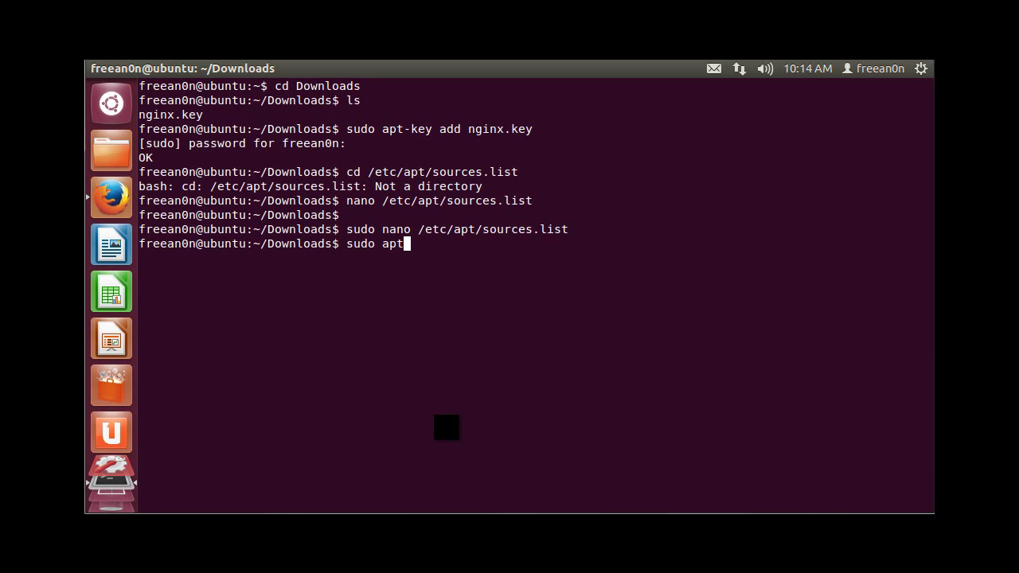
pyautogui.write('-get p')
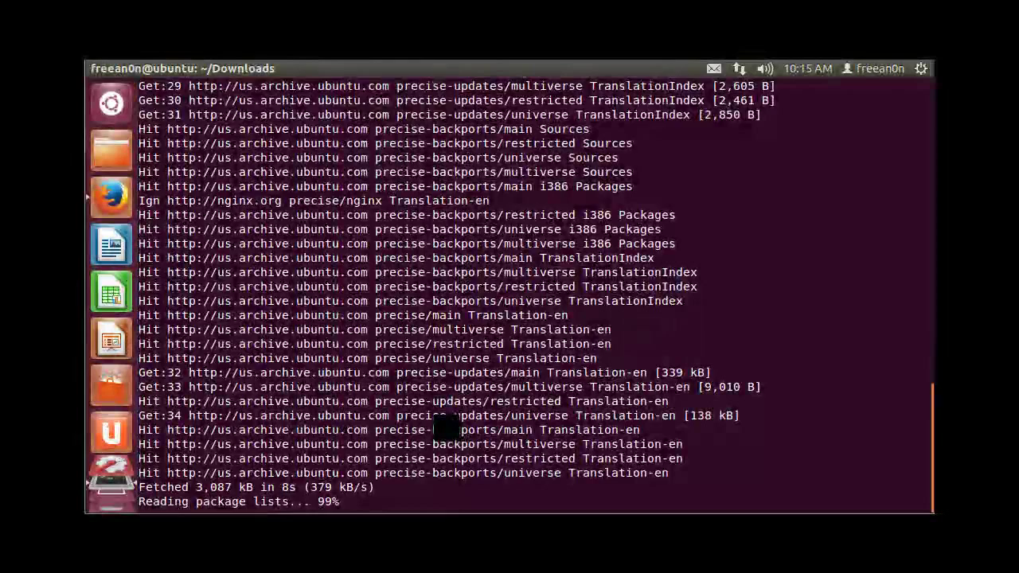
pyautogui.write('cle')
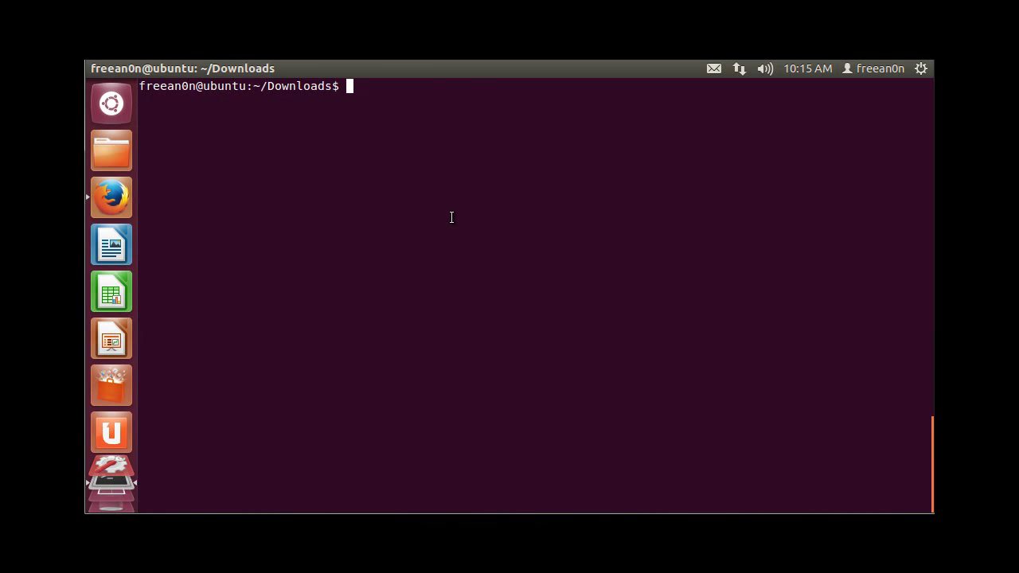
# Install nginx 1.4.6 with sudo apt-get install nginx, then clear the output.
pyautogui.write('su')
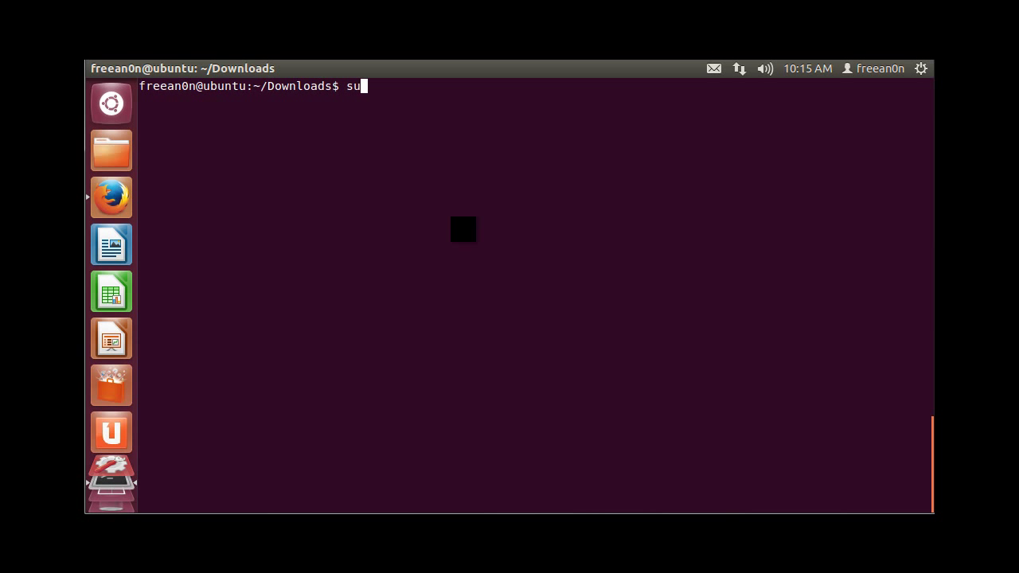
pyautogui.write('do apt-get')
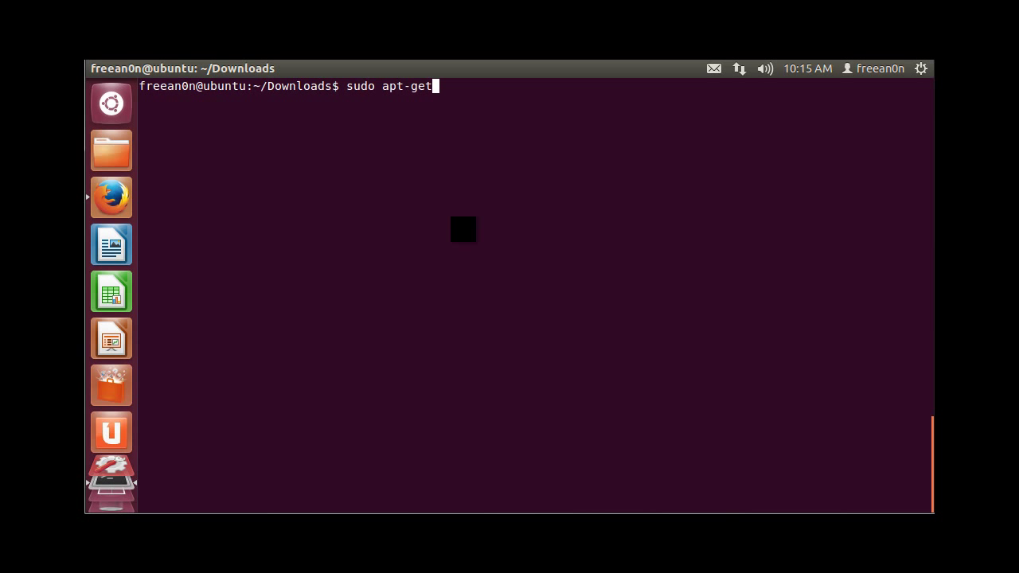
pyautogui.write('insa')
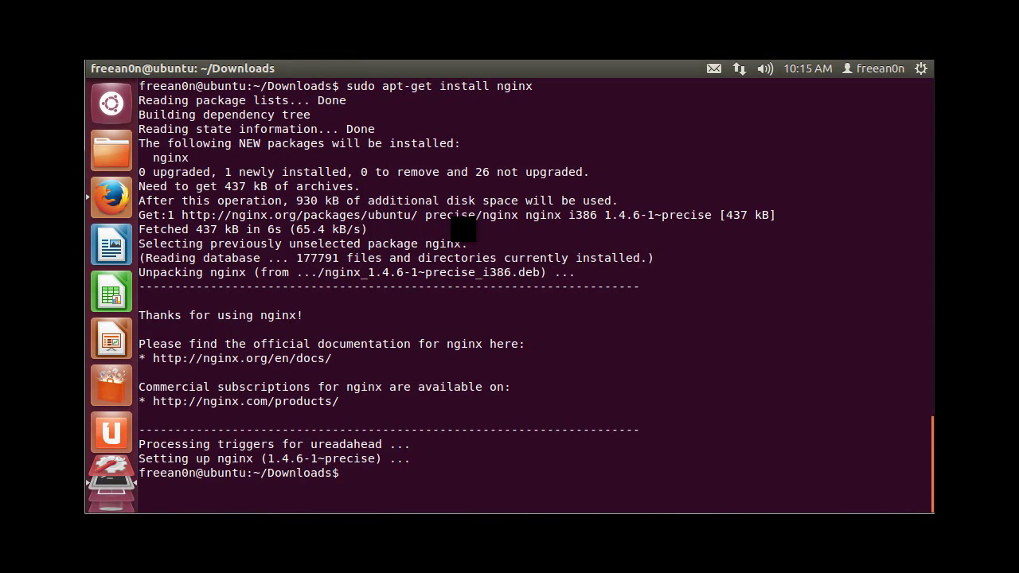
pyautogui.write('clear')
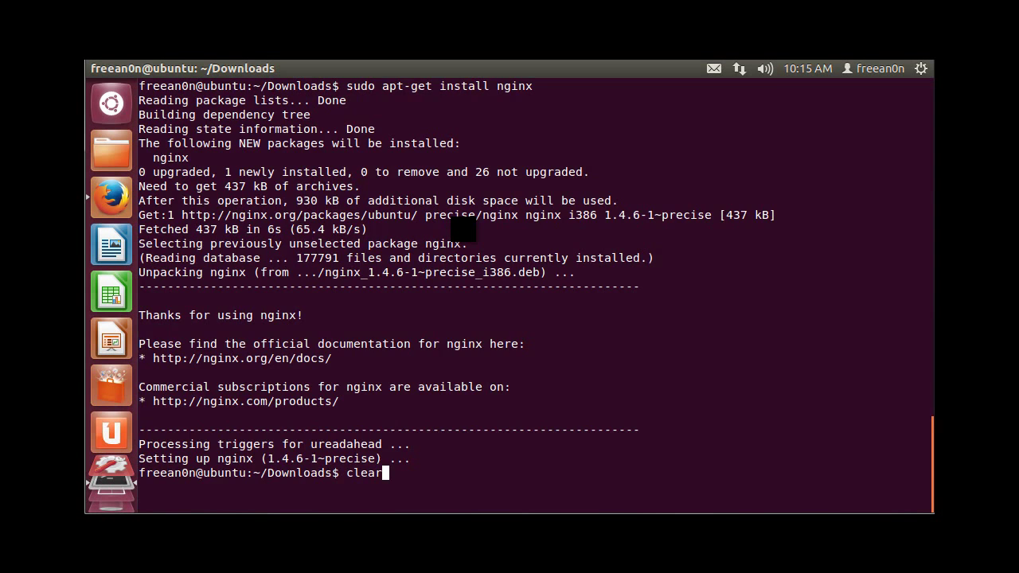
pyautogui.press('Return')
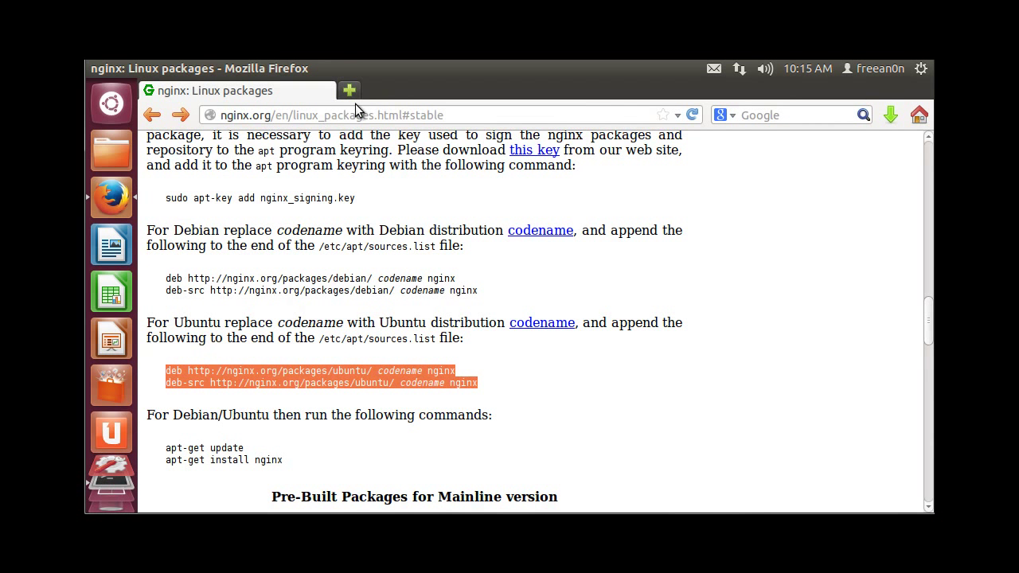
# Load localhost in a new Firefox tab to show the Welcome to nginx! page.
pyautogui.click(348, 90)
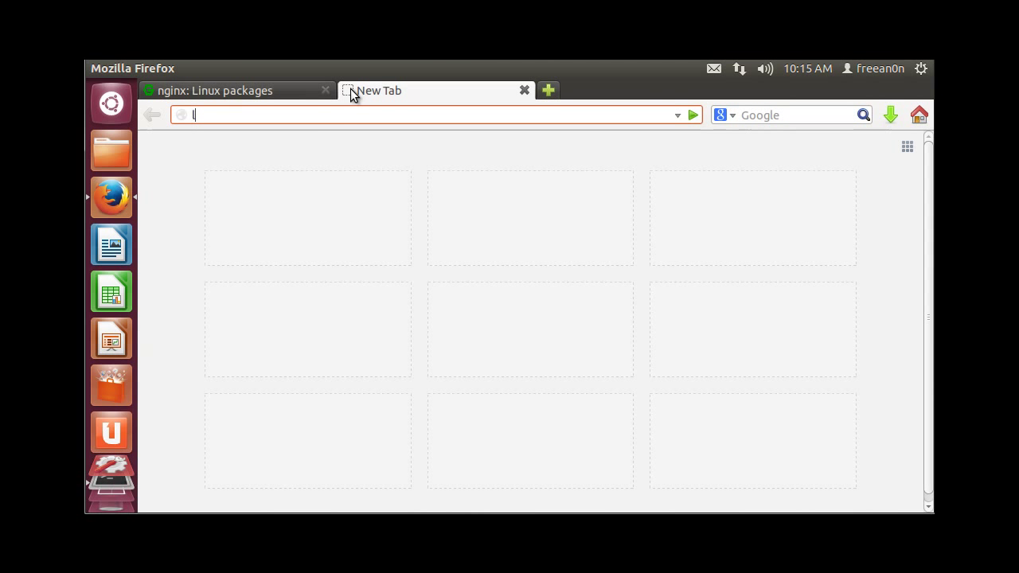
pyautogui.write('localhost')
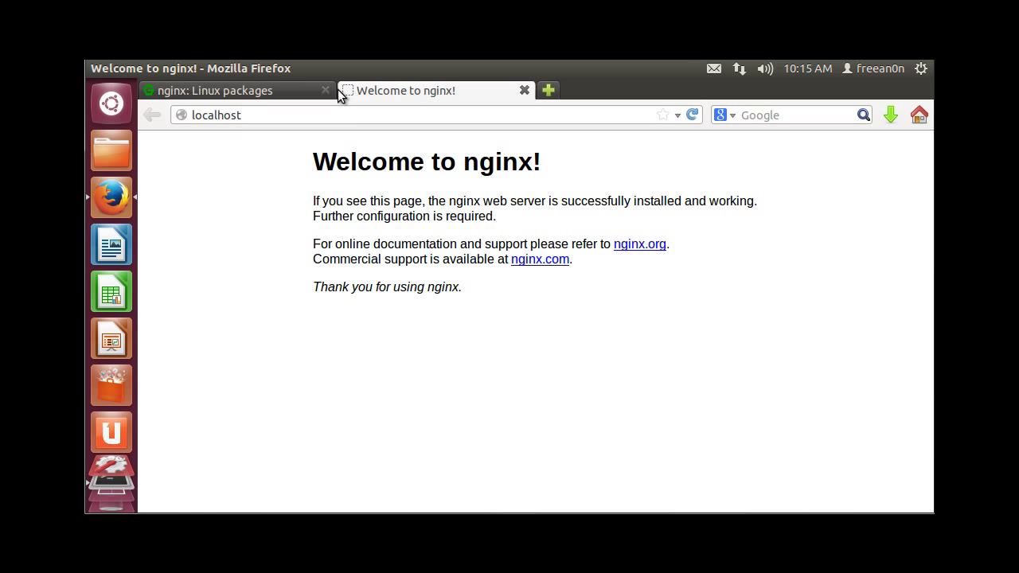
pyautogui.moveTo(424, 309)
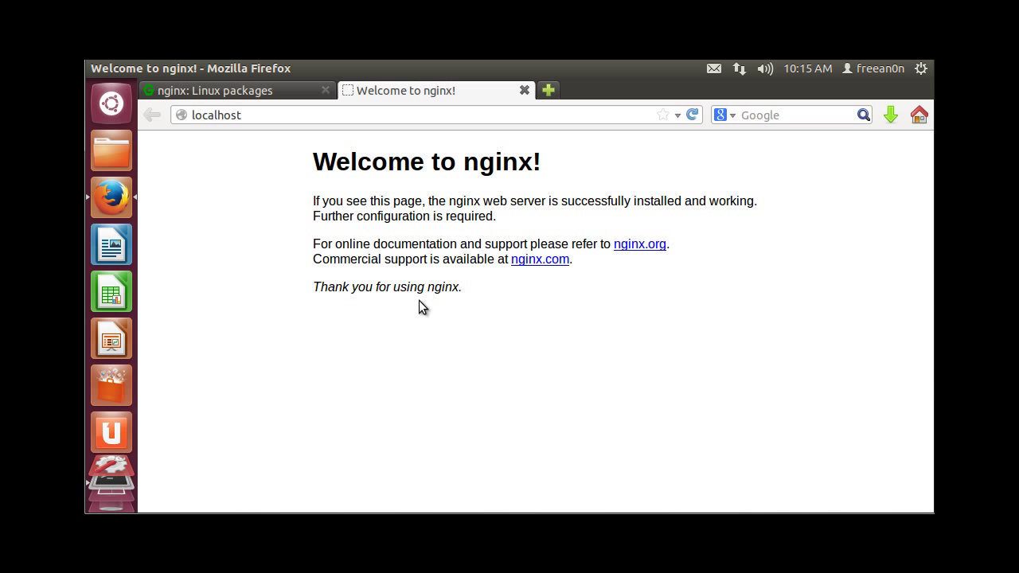
pyautogui.moveTo(555, 318)
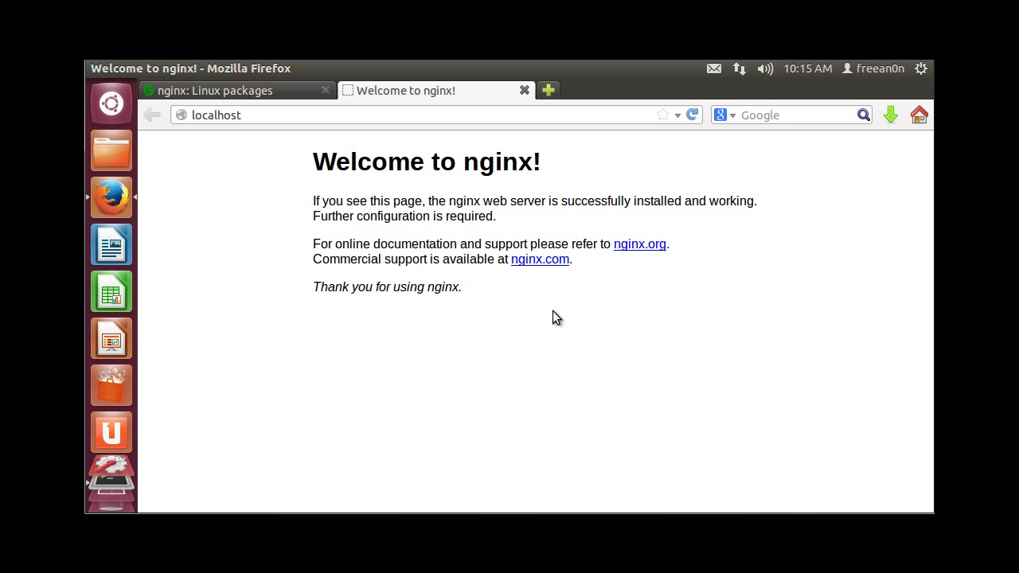
pyautogui.moveTo(251, 401)
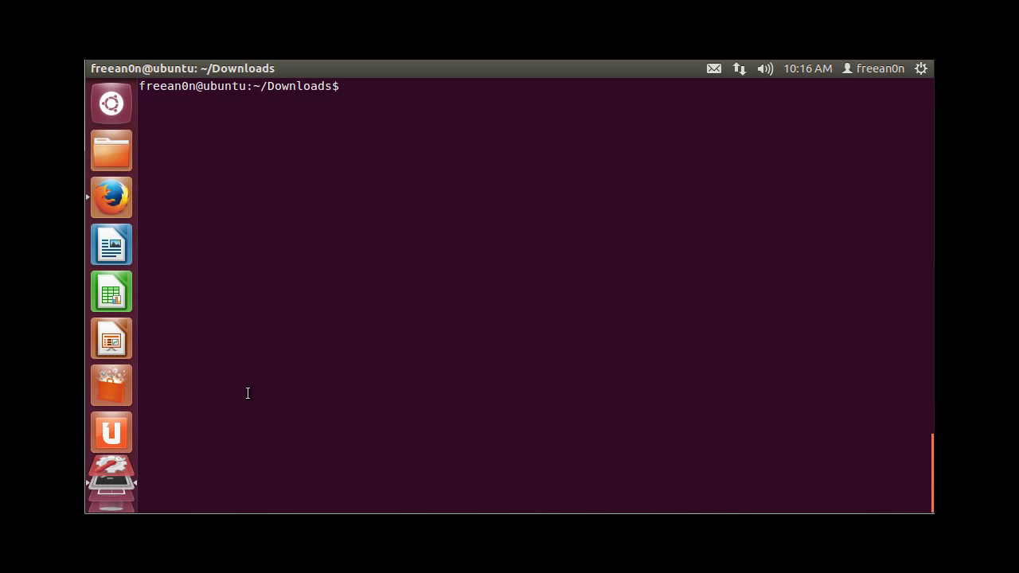
# Run 'service nginx status' and confirm nginx is reported as running.
pyautogui.write('service n')
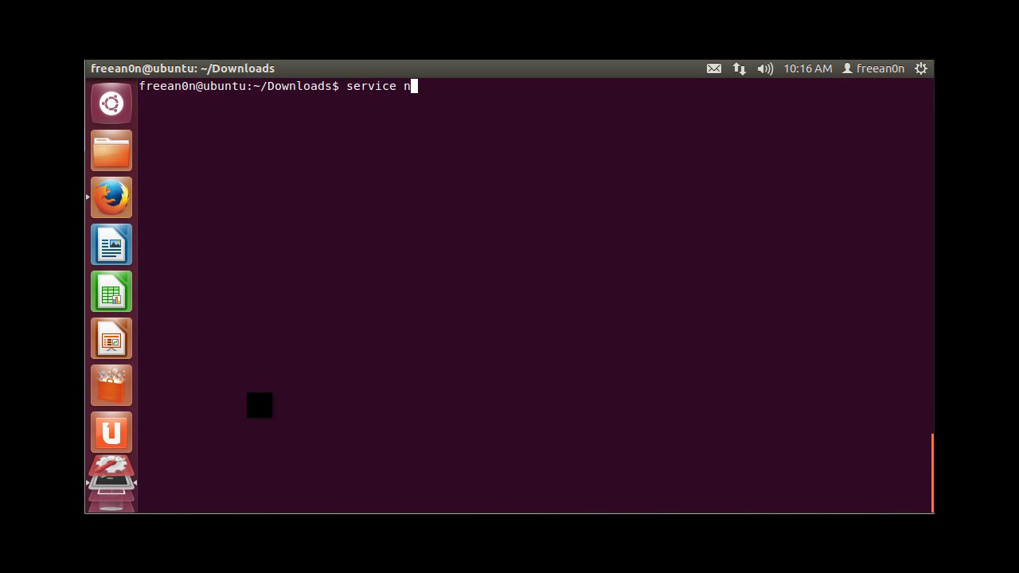
pyautogui.write('ginx')
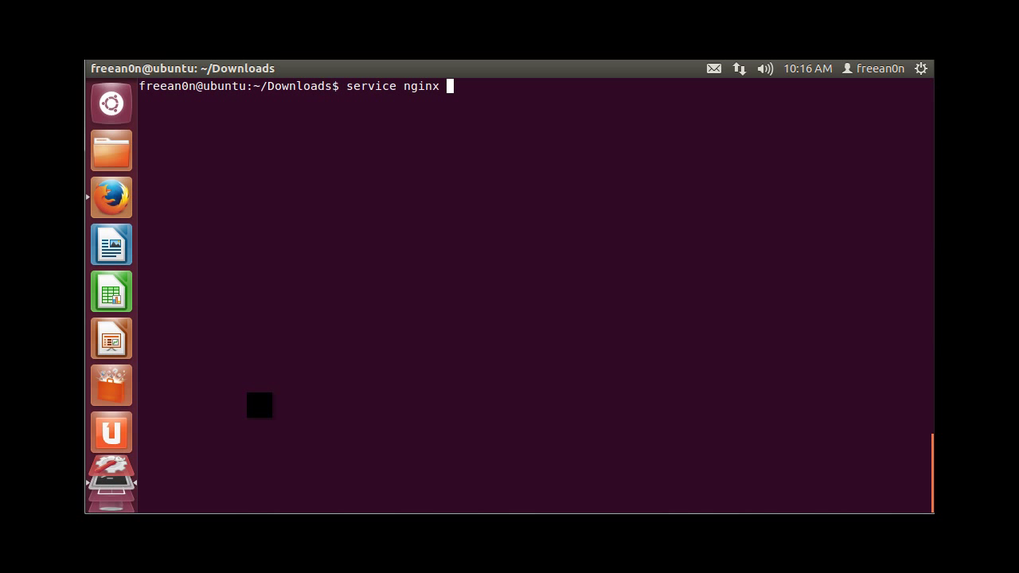
pyautogui.write('status')
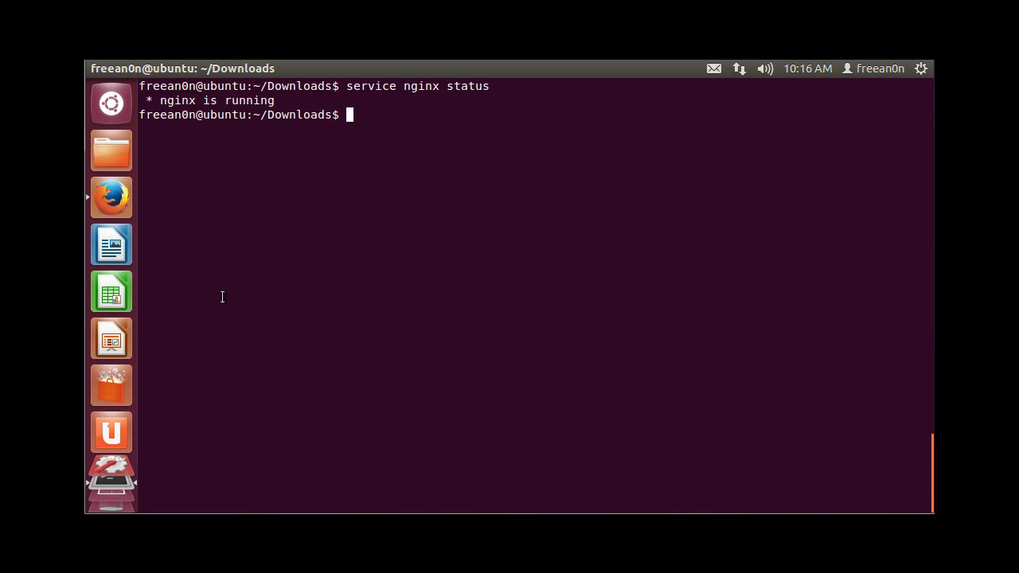
pyautogui.moveTo(408, 293)
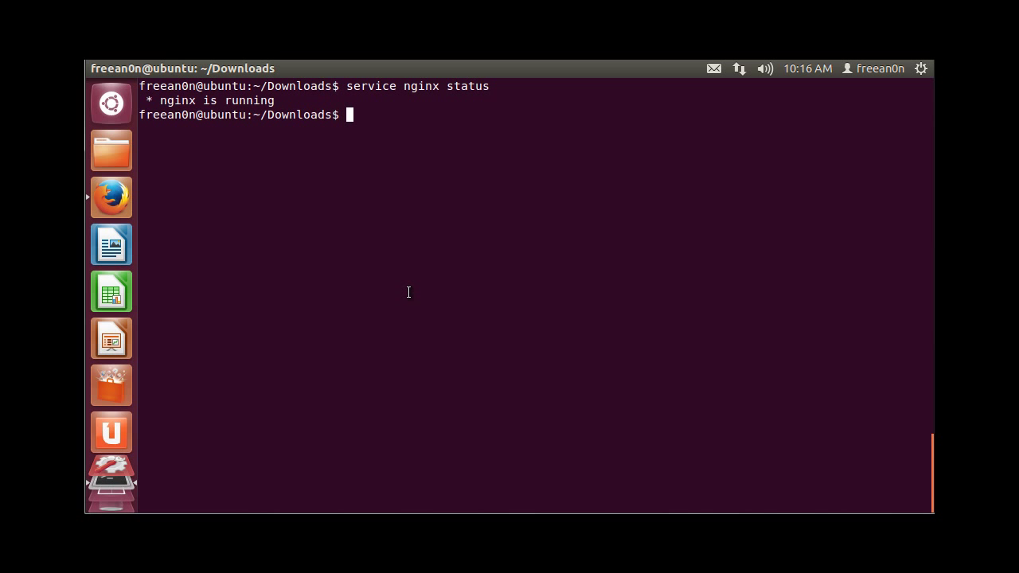